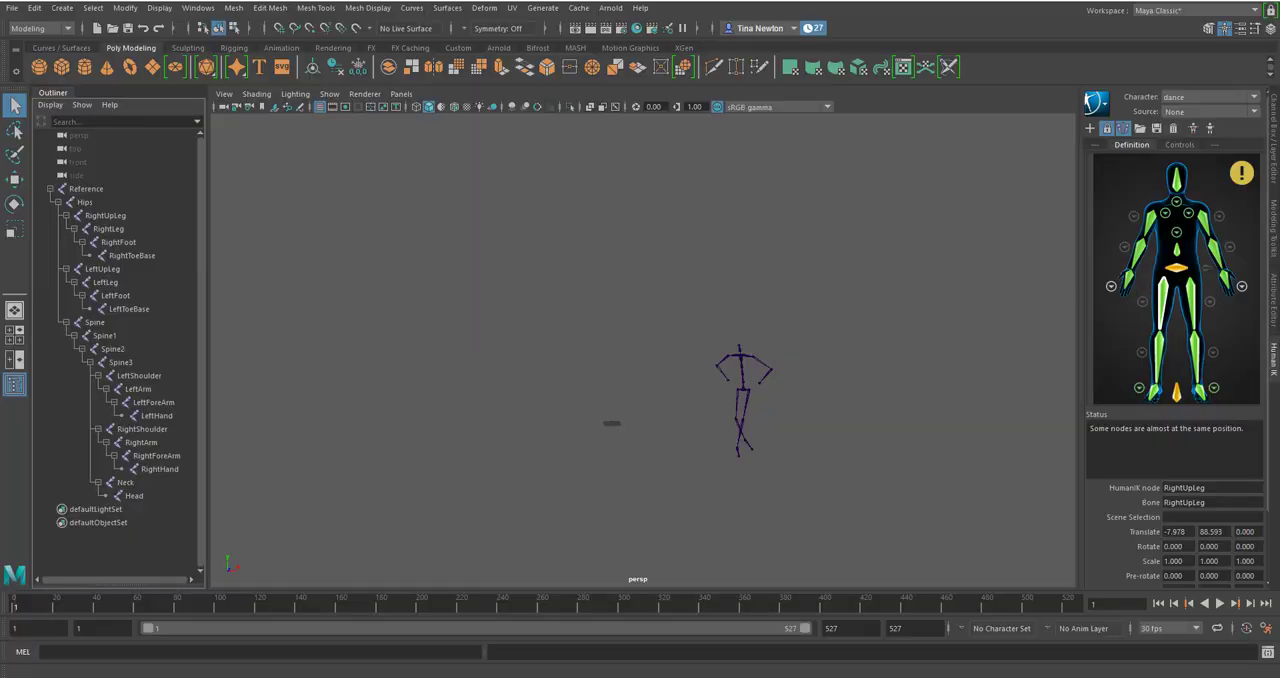
- Import the Tero_Skully_Rig creature file into the scene beside the mocap skeleton
click(1220, 602)
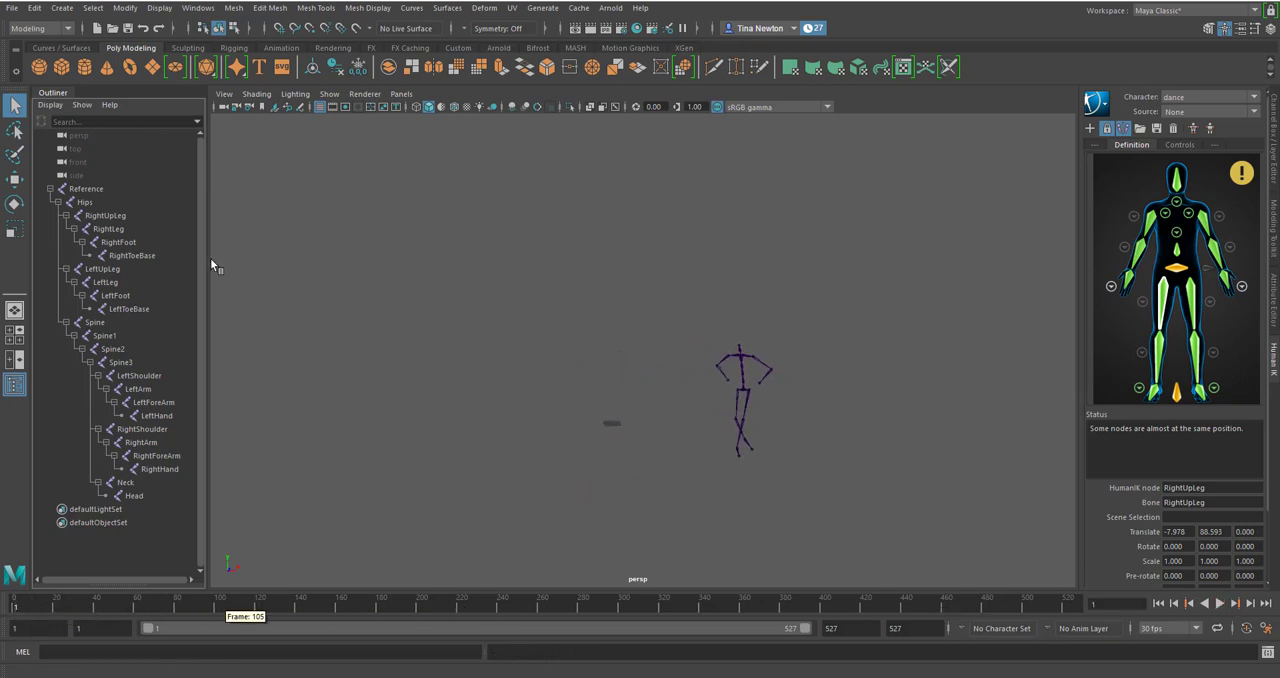
mouse_move(770, 466)
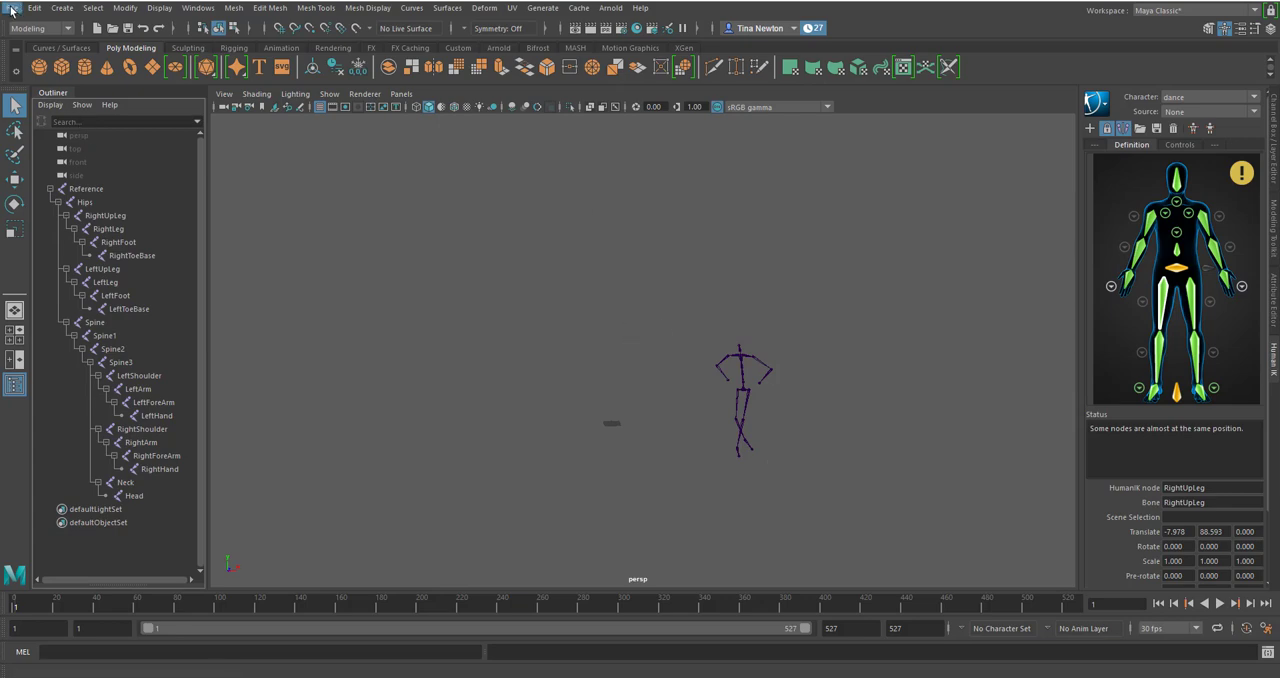
click(12, 8)
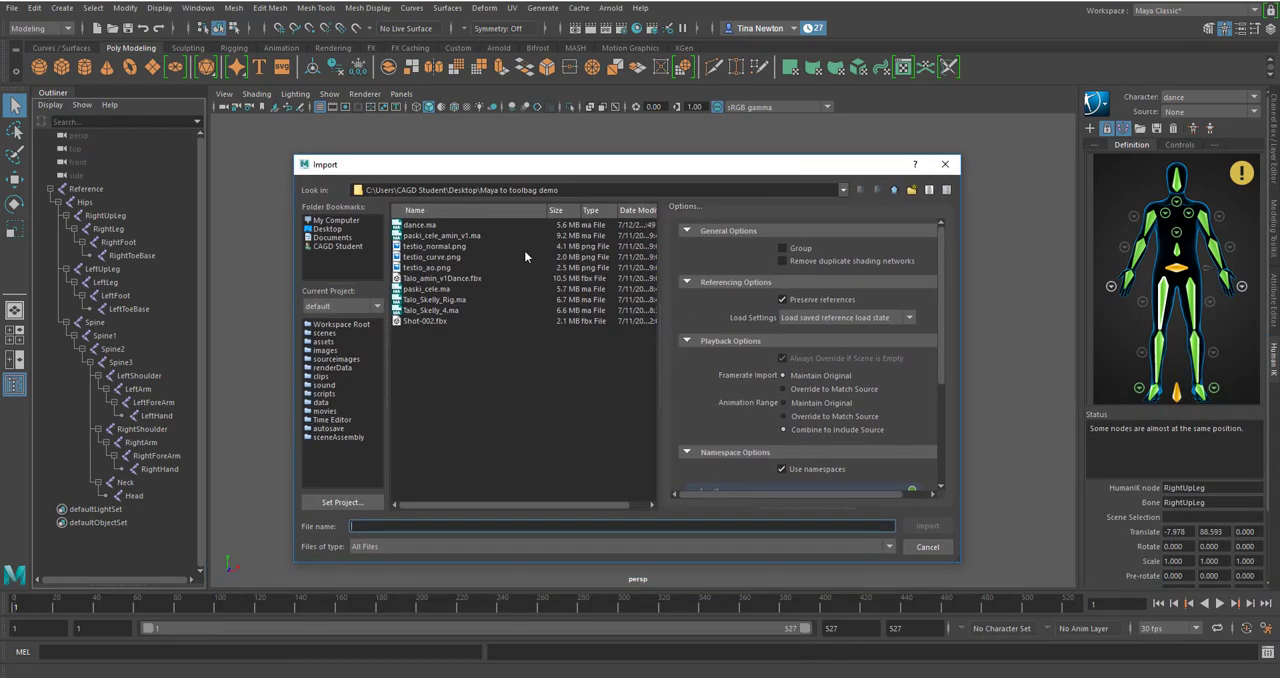
click(436, 300)
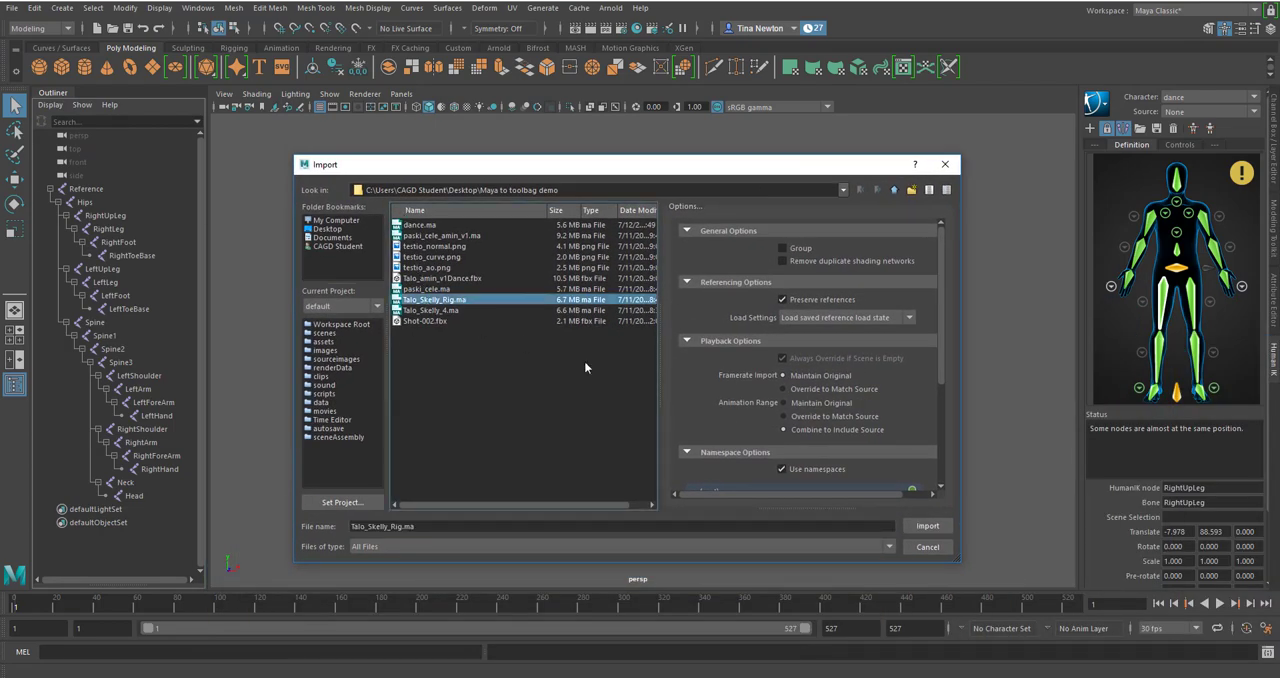
mouse_move(782, 468)
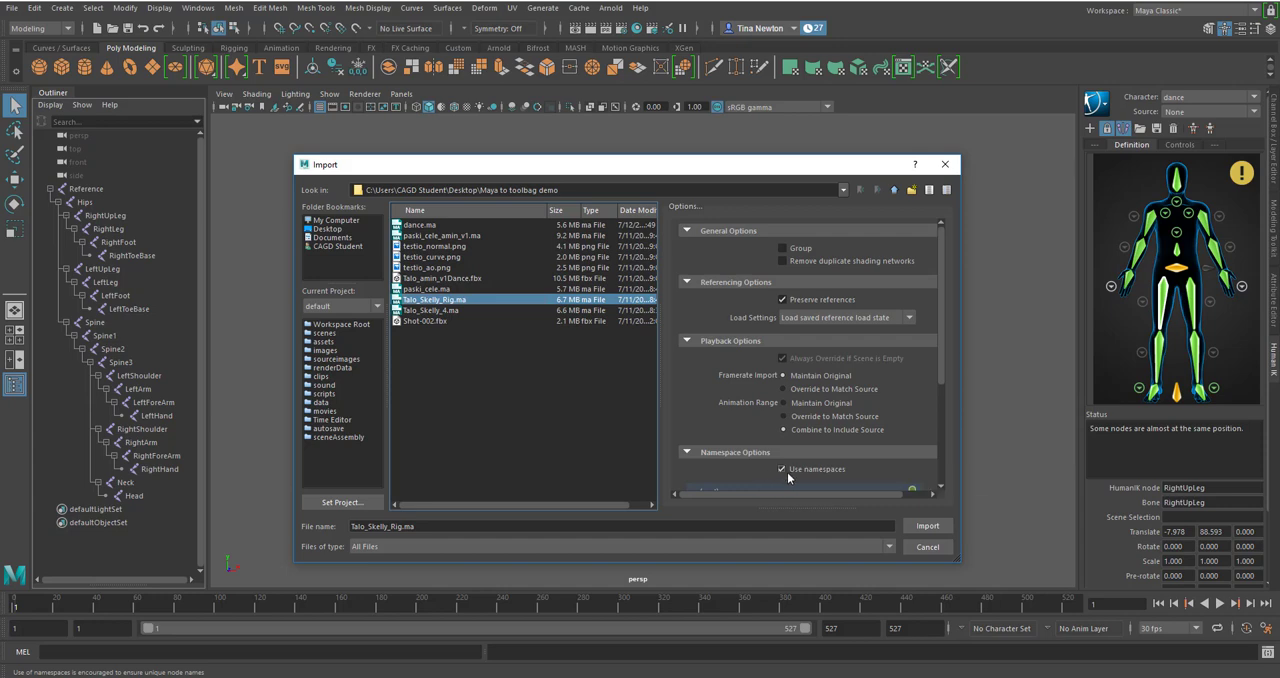
click(928, 524)
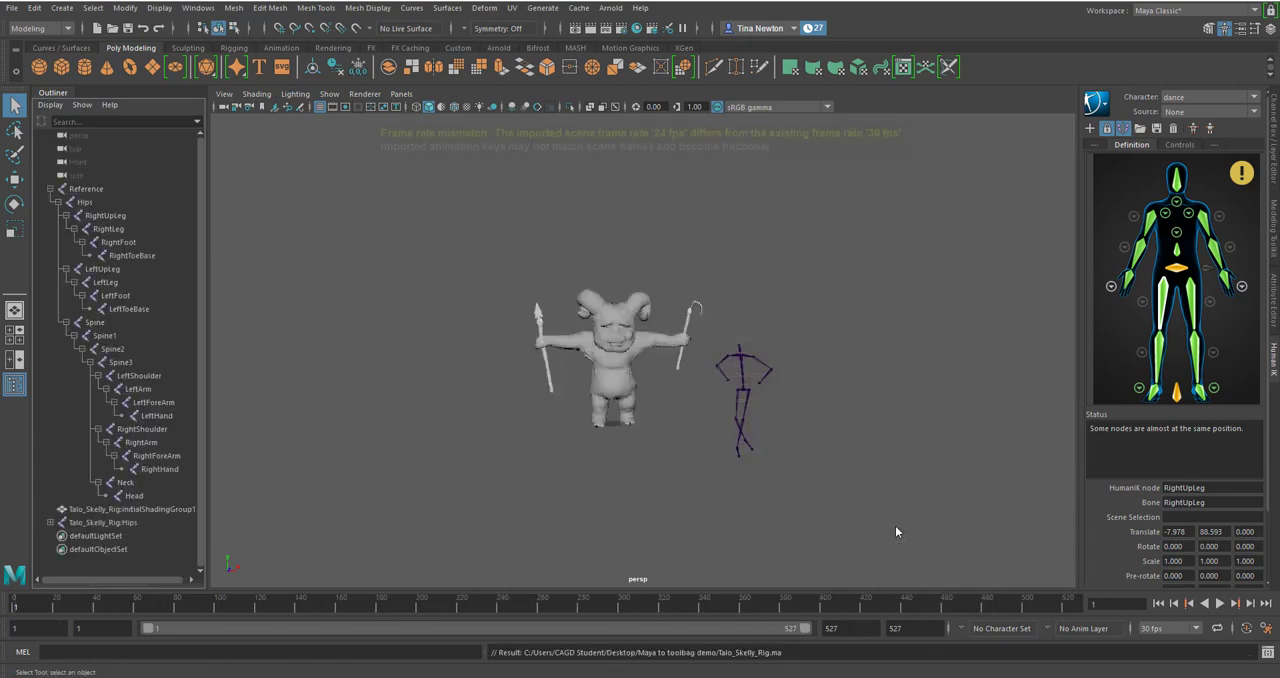
- Show the dance character's HumanIK Controls instead of its skeleton definition
click(1180, 144)
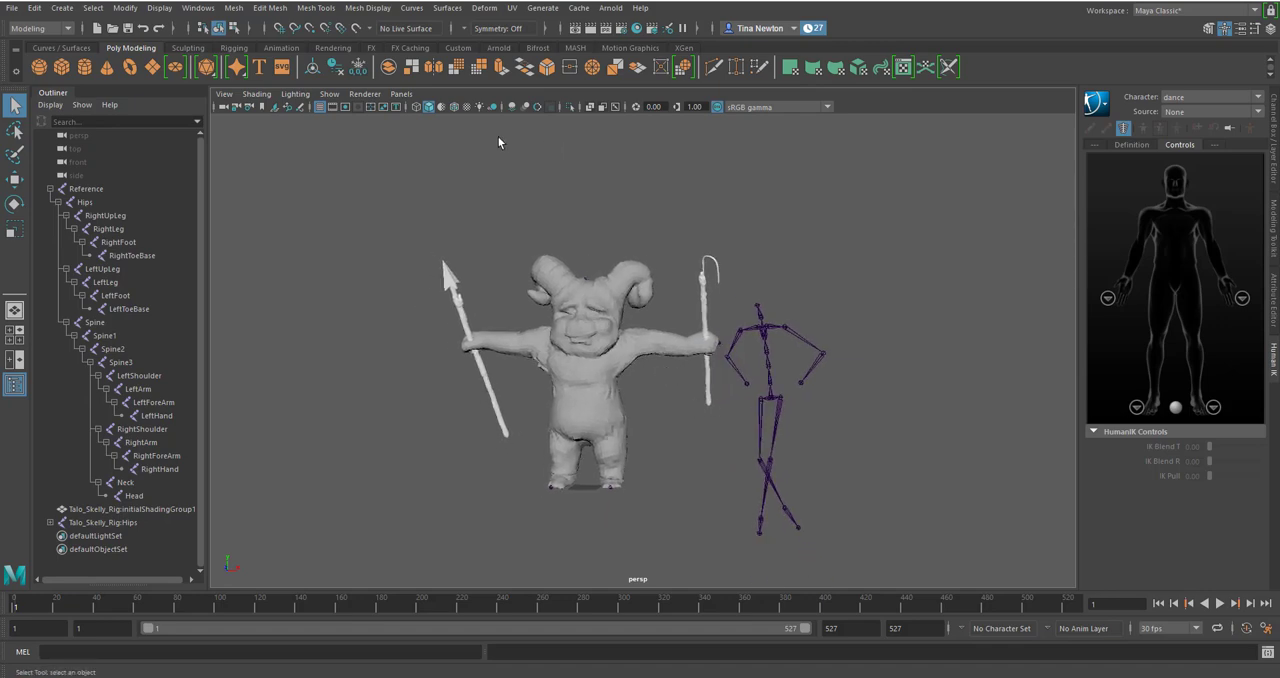
mouse_move(476, 124)
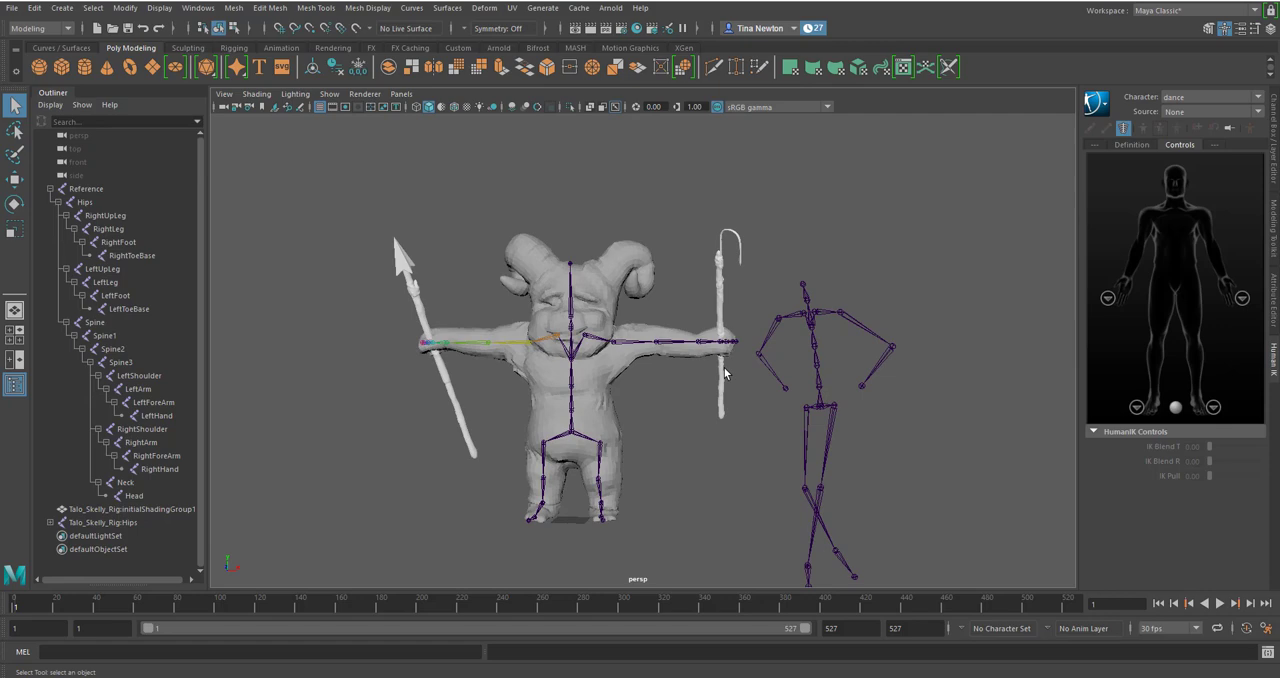
mouse_move(1164, 136)
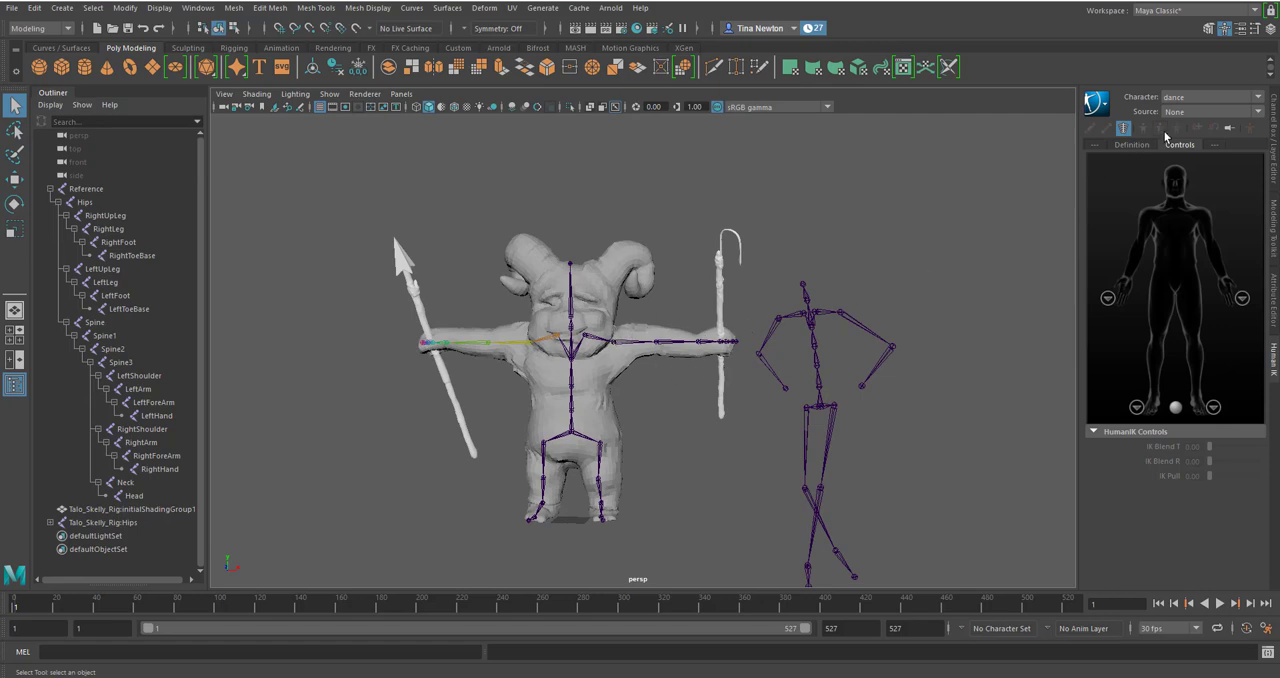
mouse_move(1198, 156)
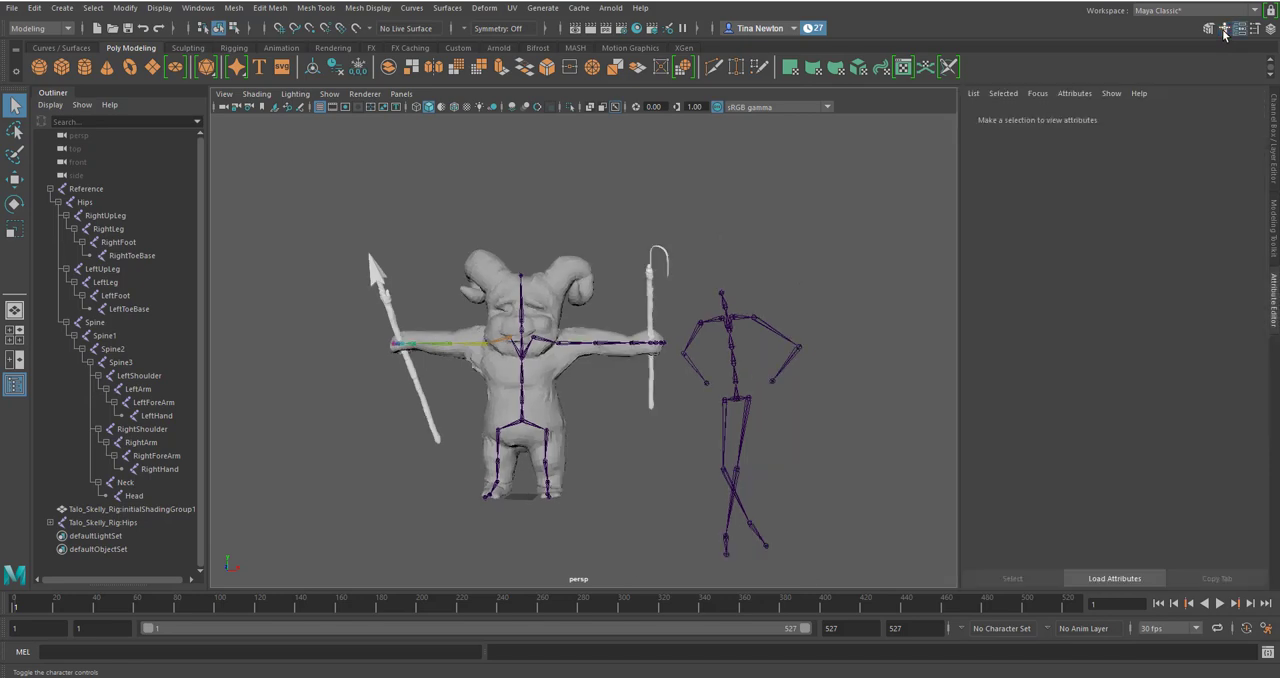
- Make the creature rig the current HumanIK character and set its source to dance
click(1224, 28)
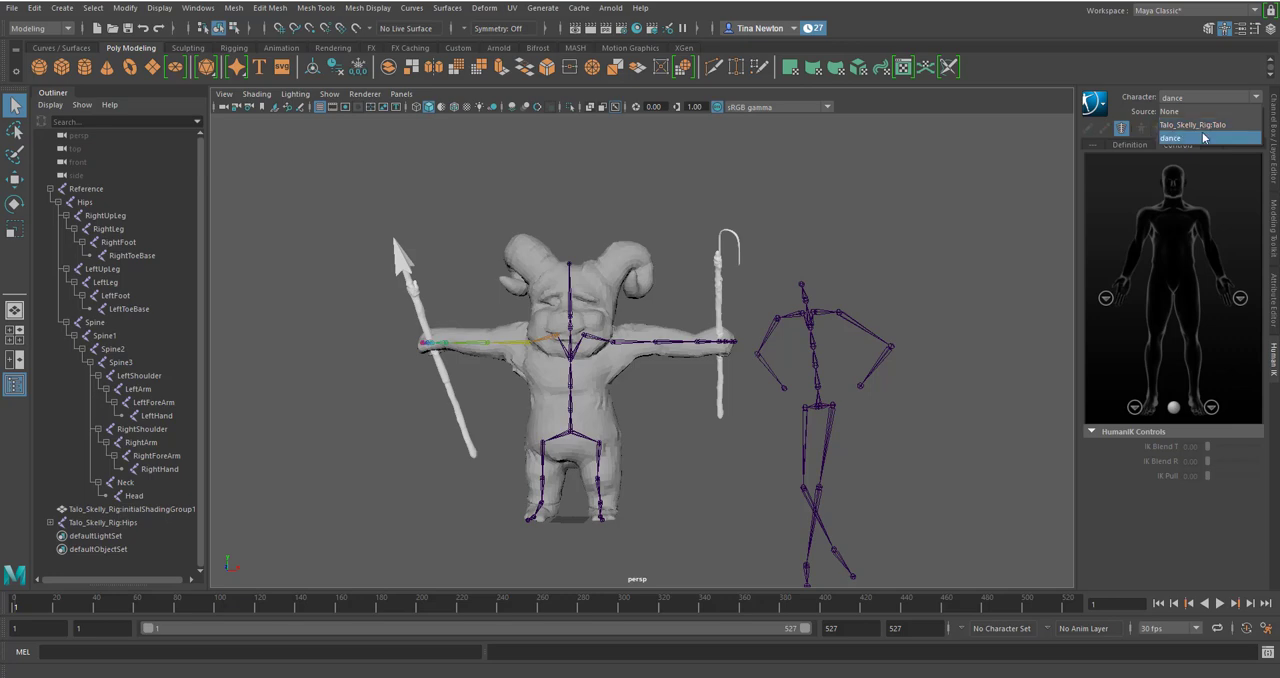
click(1204, 124)
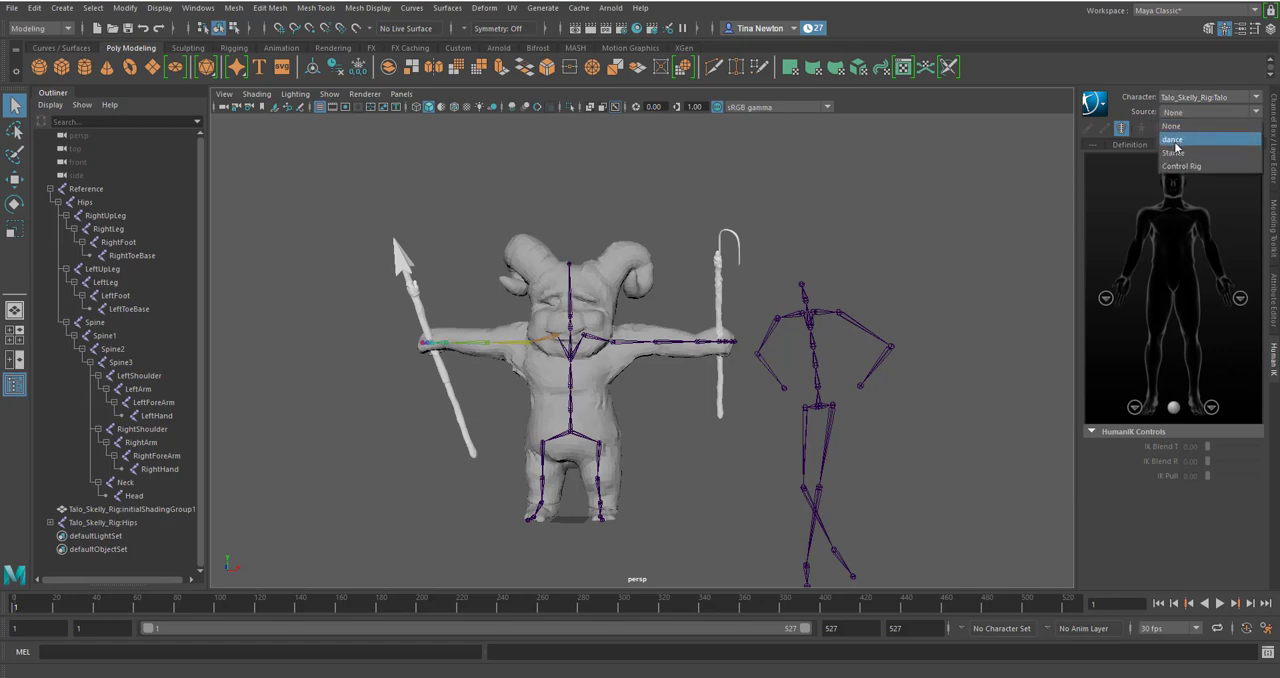
mouse_move(1172, 152)
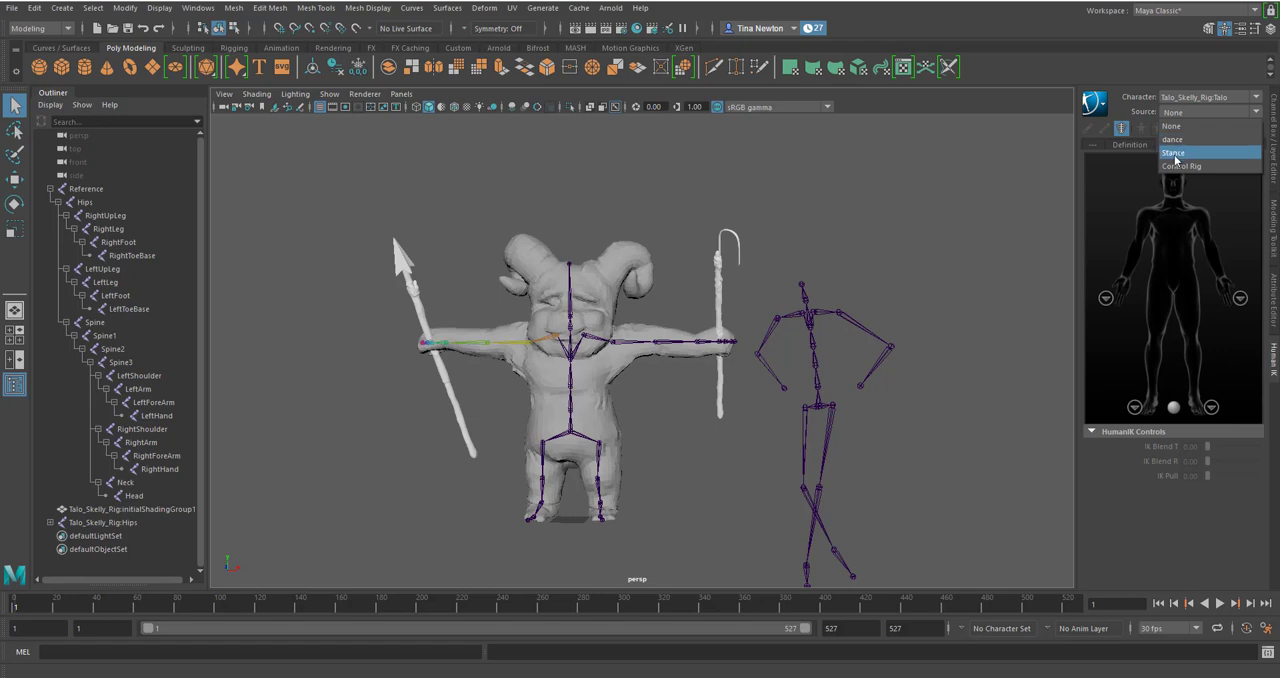
mouse_move(1172, 140)
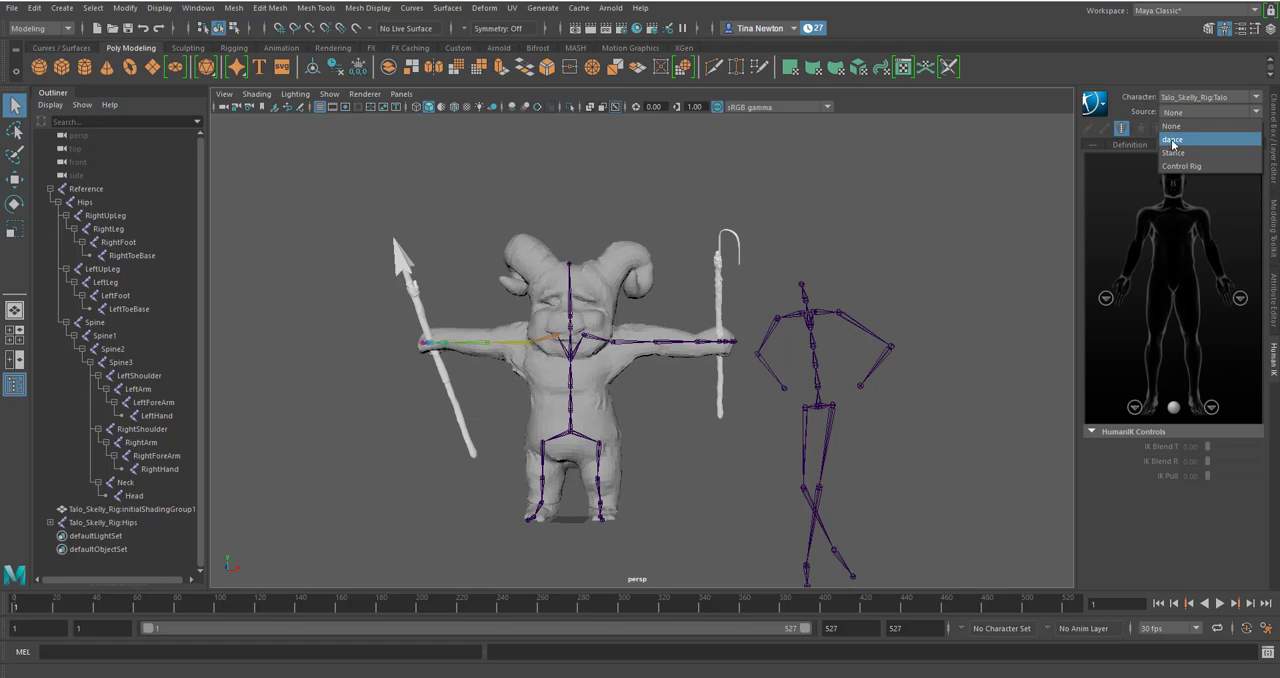
click(1172, 138)
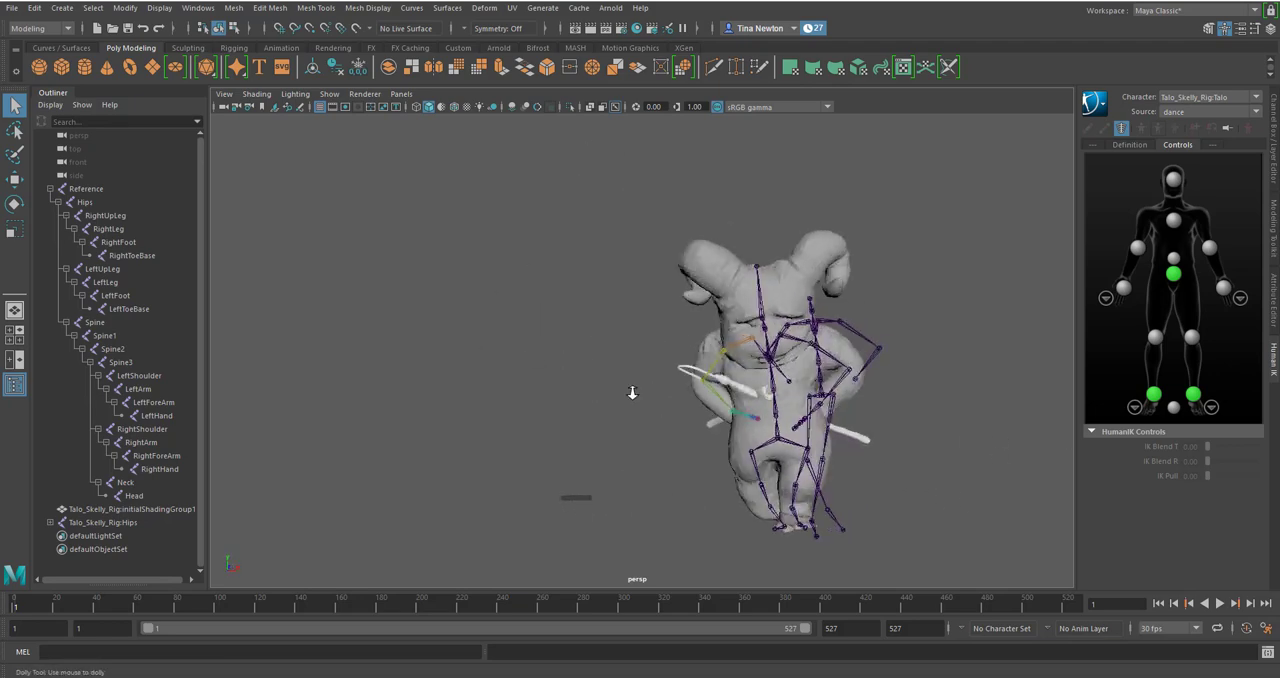
- Play the dance on the creature and stop playback mid-dance around frame 334
click(1220, 602)
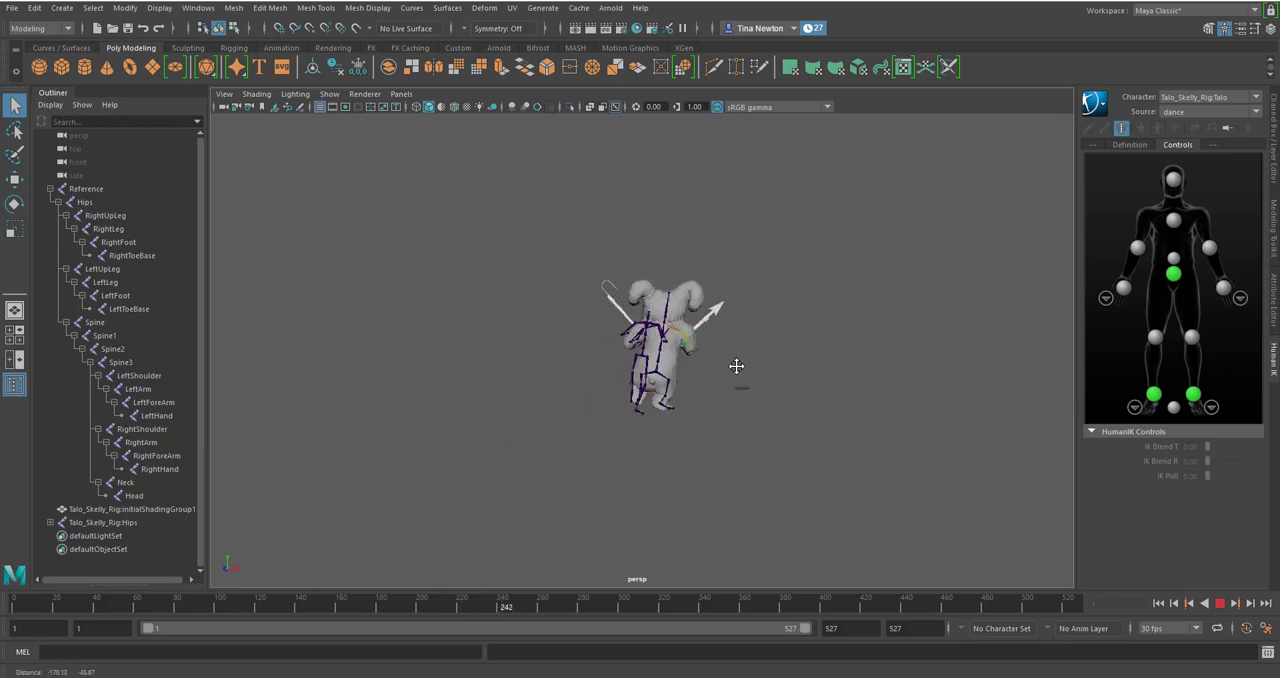
click(1218, 604)
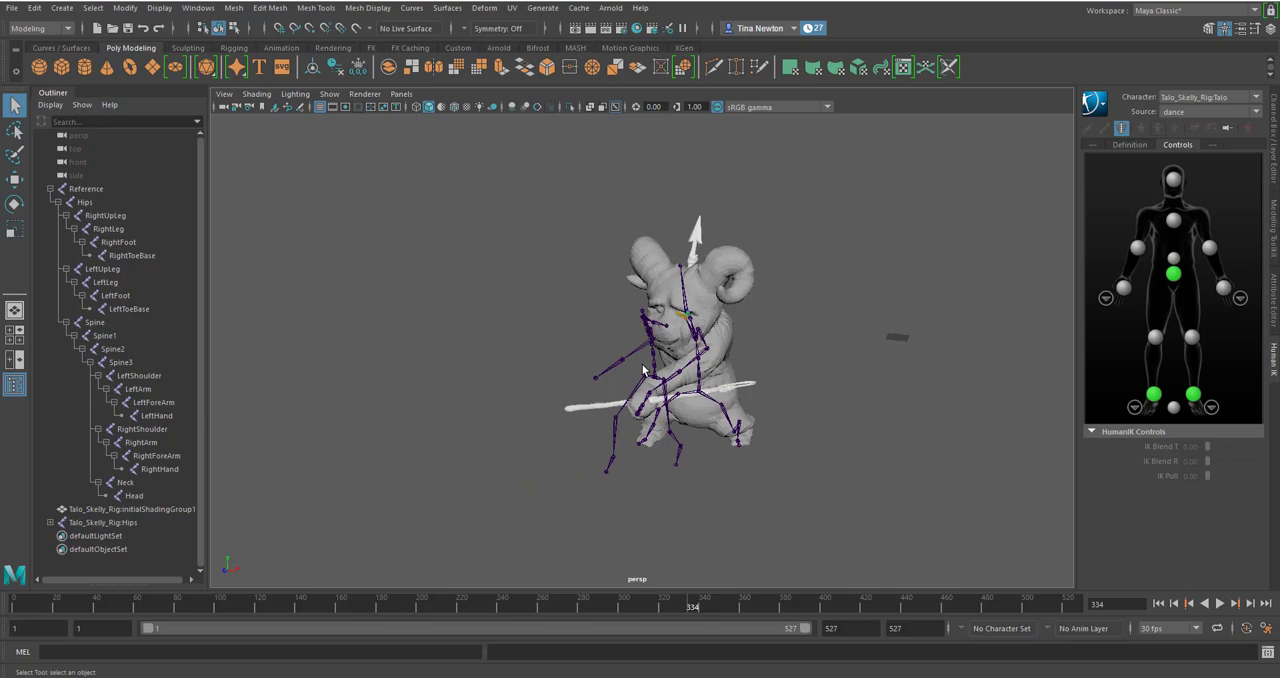
mouse_move(676, 380)
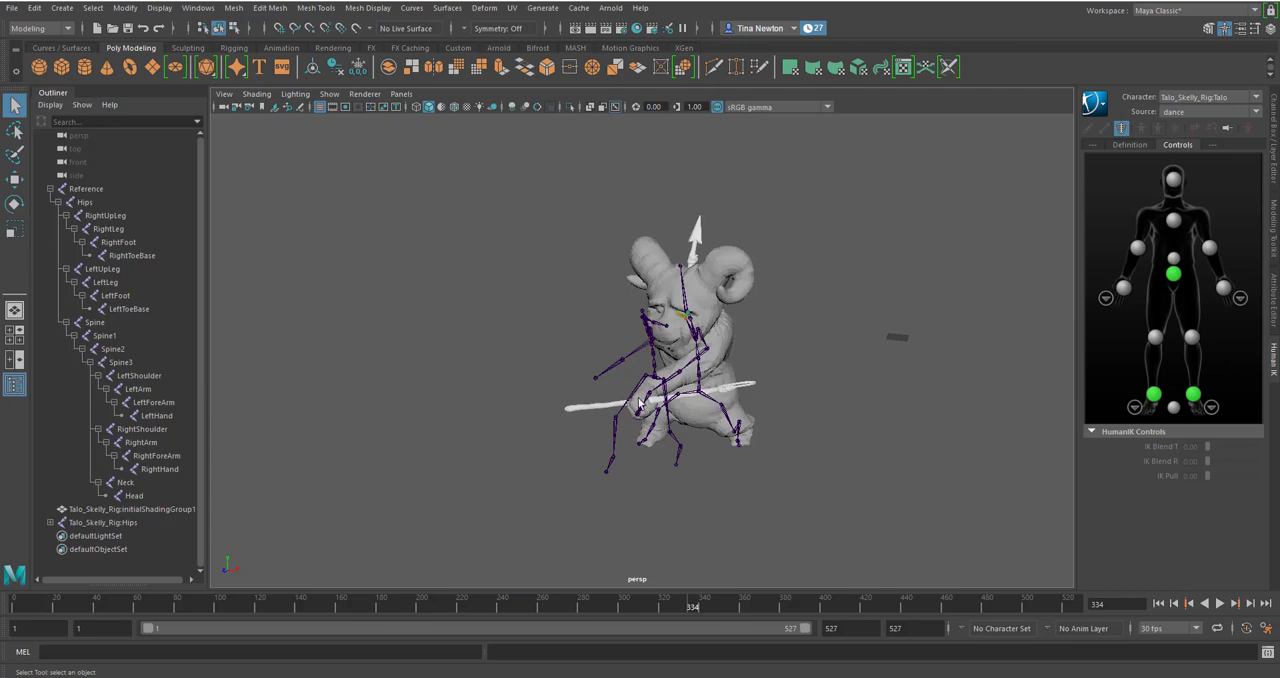
mouse_move(678, 348)
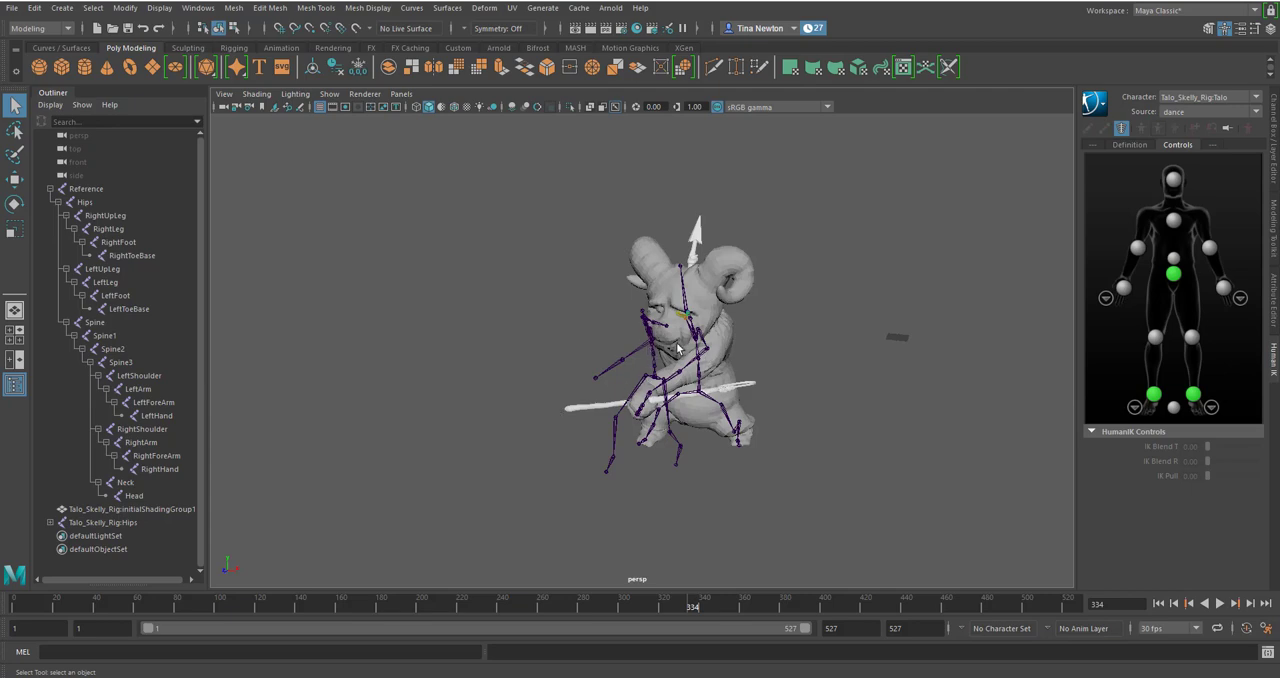
mouse_move(700, 336)
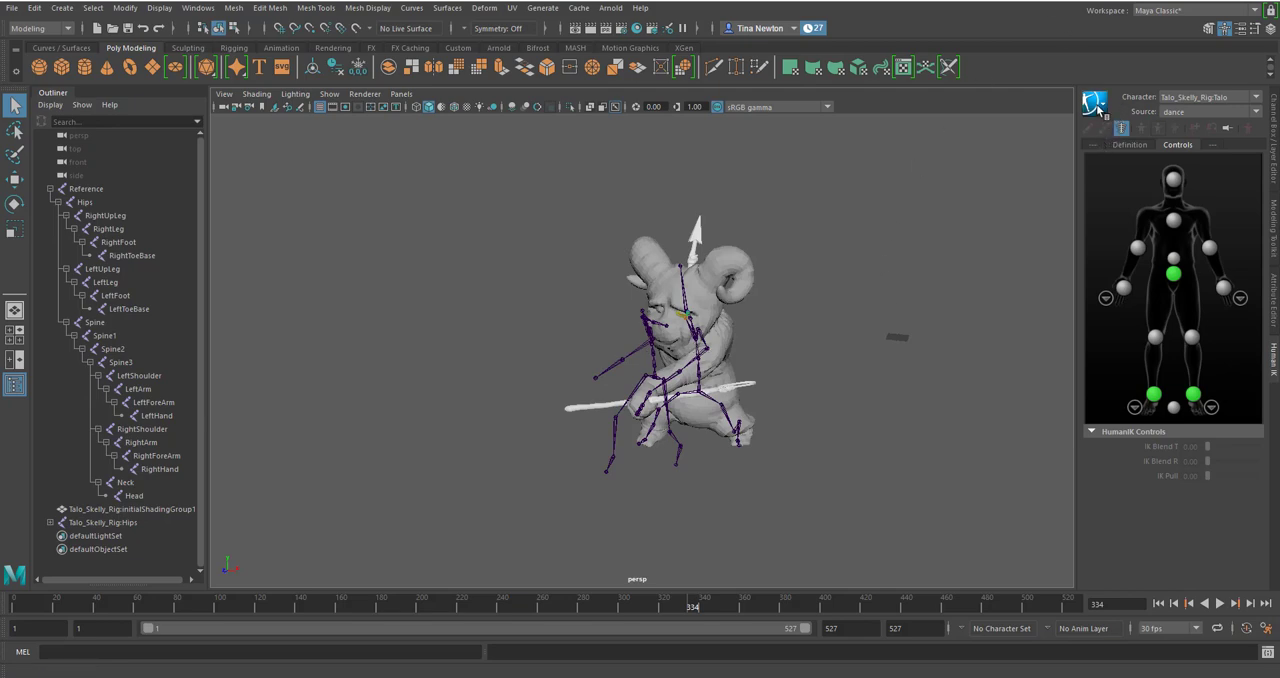
- Clear the creature's HumanIK source to None while it holds the dance pose
click(1096, 104)
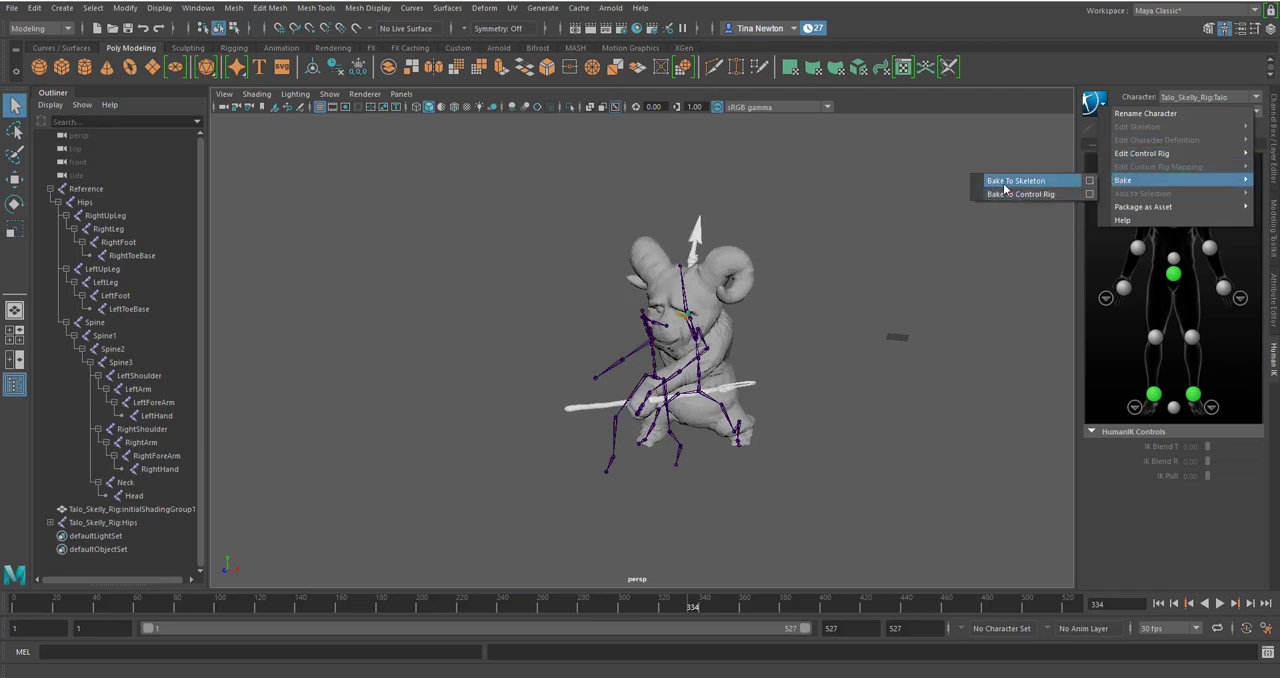
click(1020, 194)
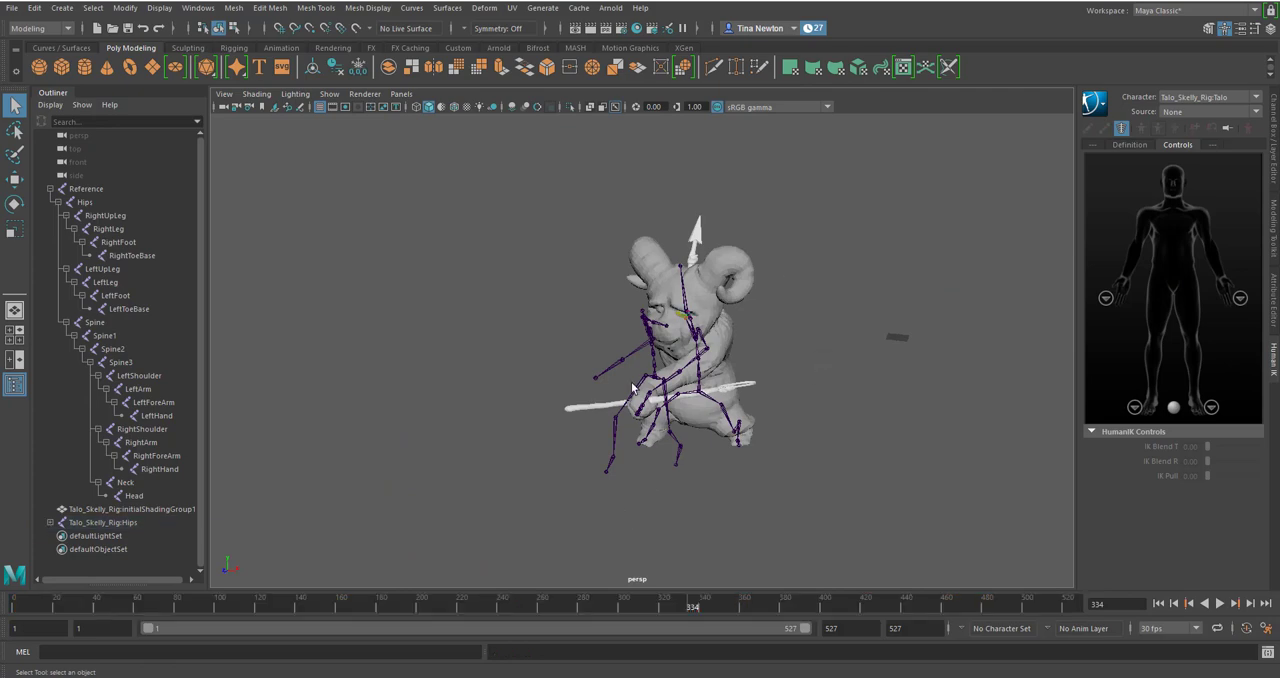
mouse_move(764, 364)
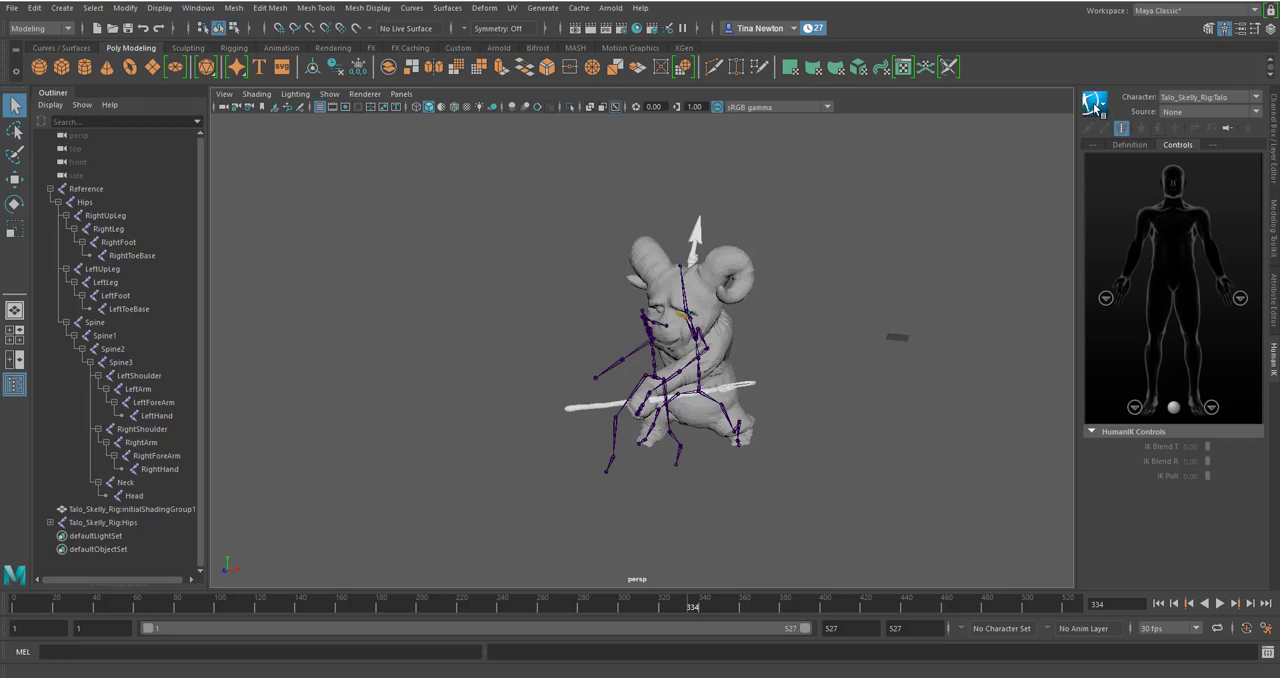
- Bake the dance onto the creature's control rig with Bake To Control Rig
click(1096, 104)
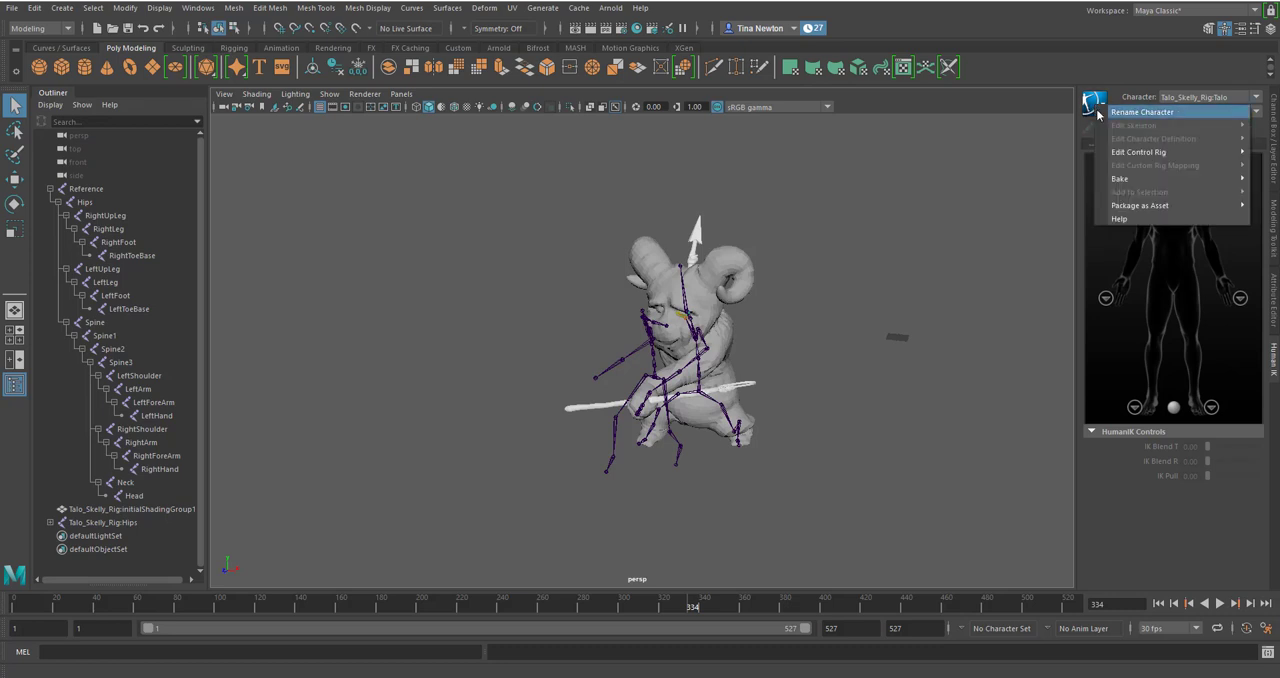
mouse_move(1120, 178)
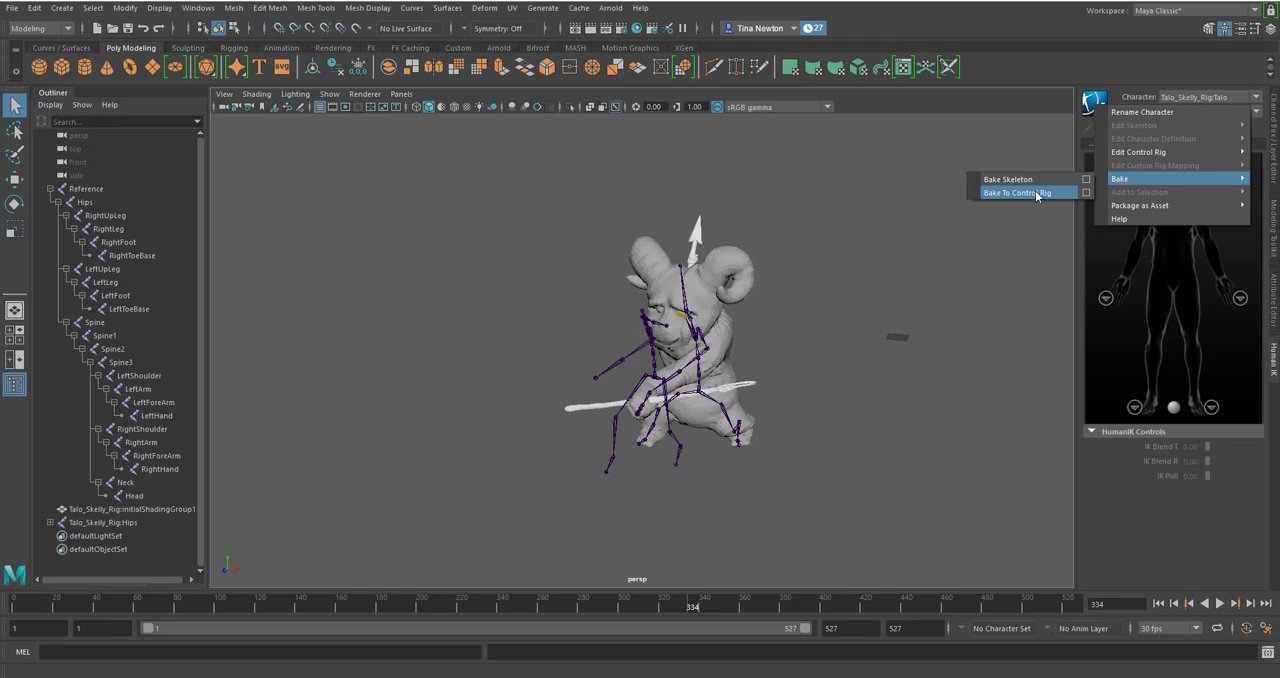
mouse_move(1034, 196)
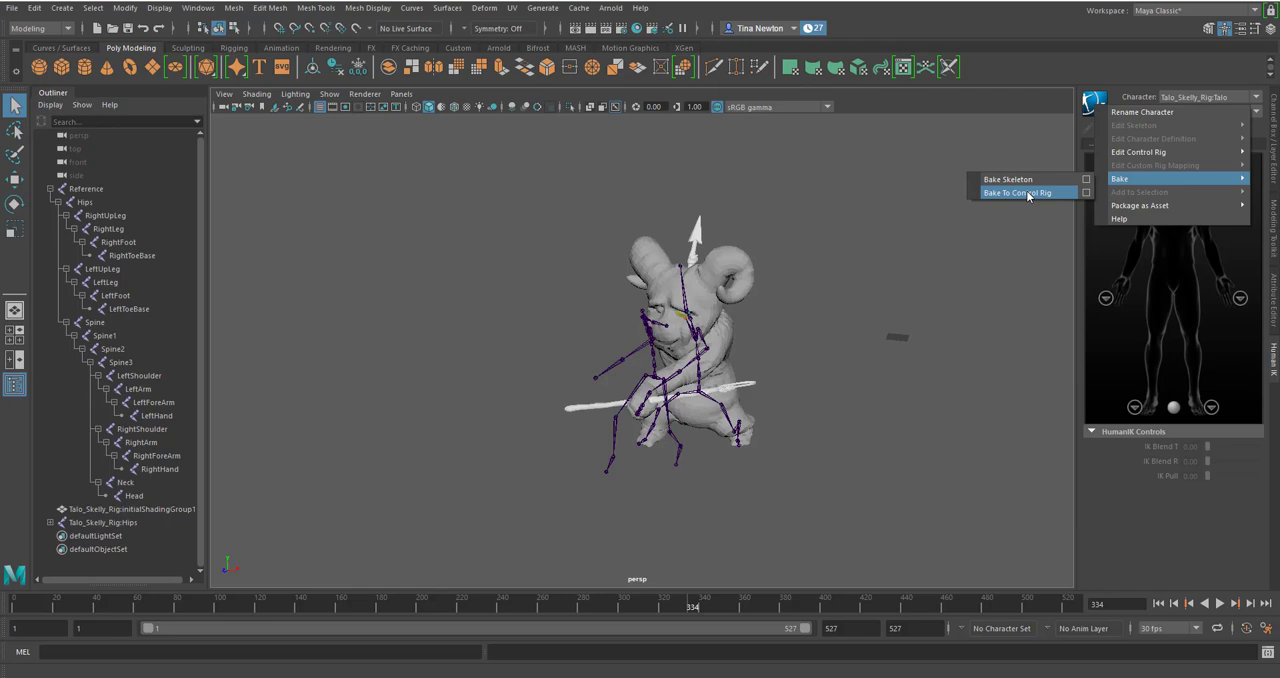
click(1016, 192)
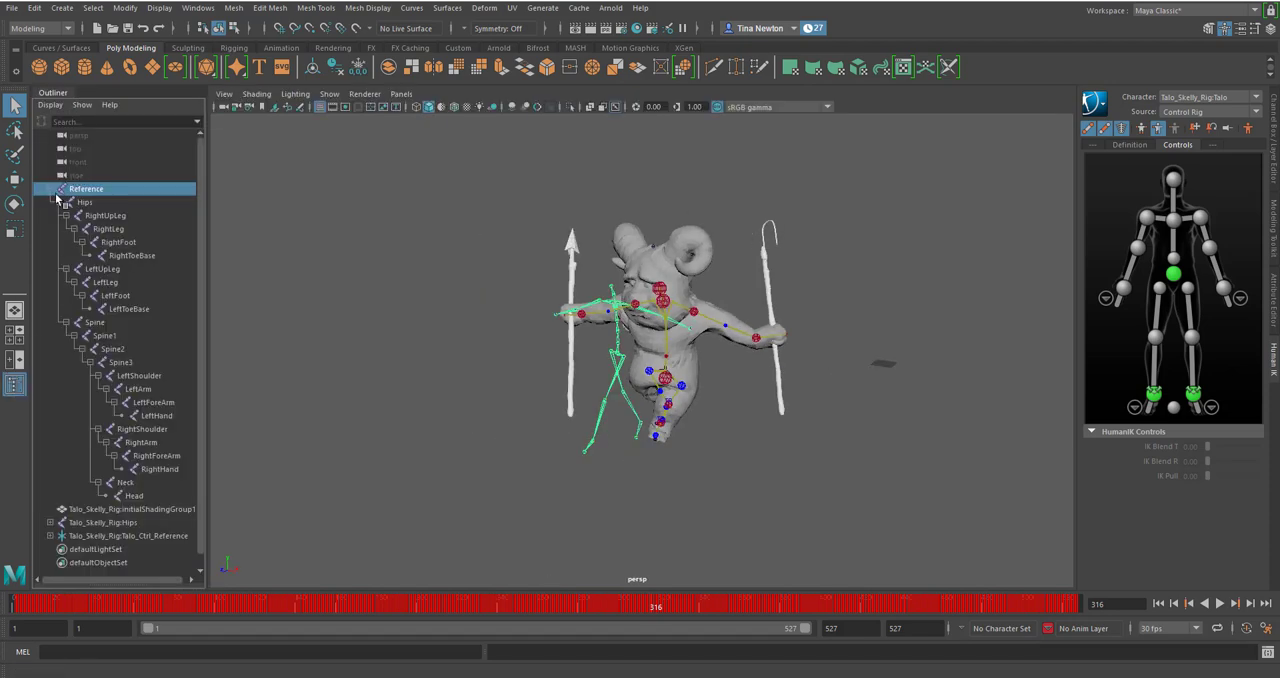
- Delete the mocap skeleton's Reference root and bring the creature closer in view
click(56, 202)
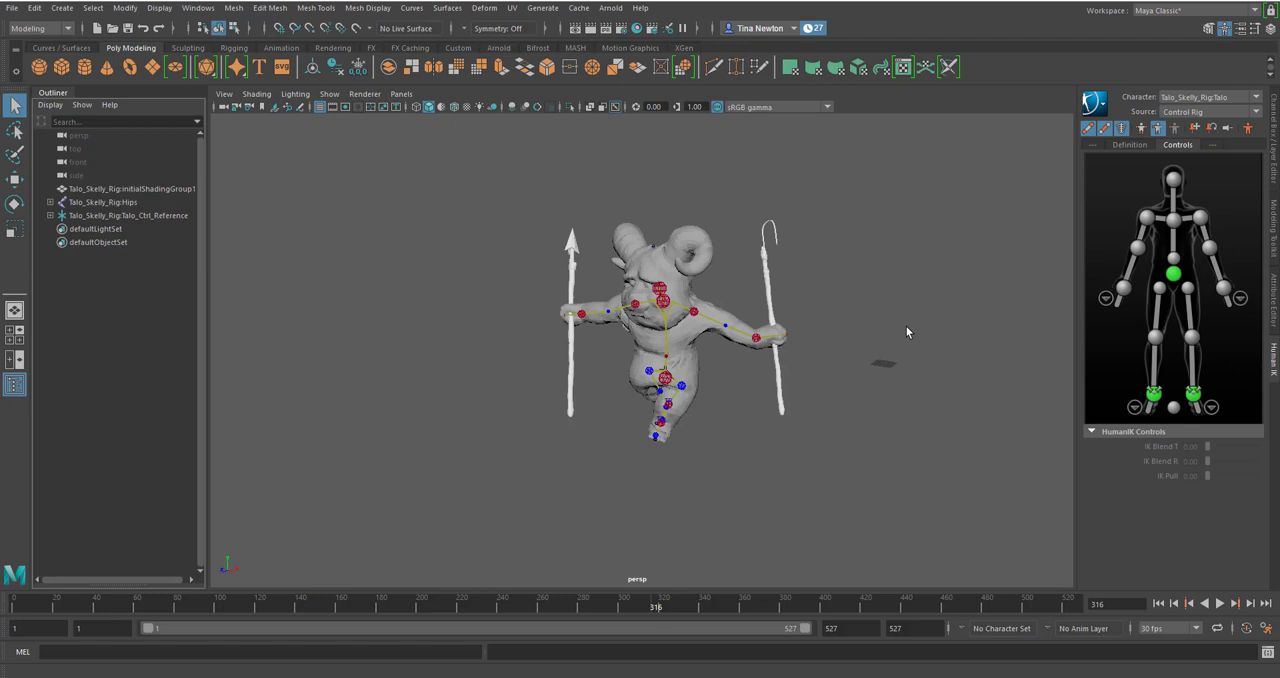
drag(908, 332, 734, 360)
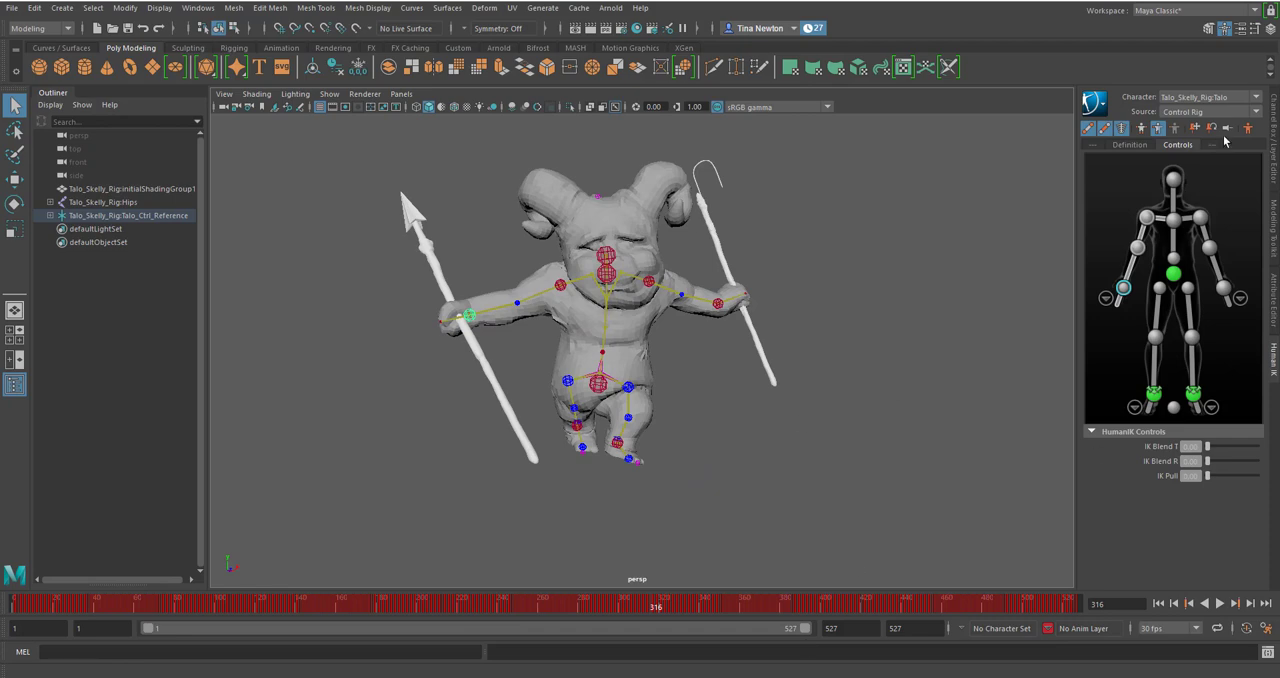
mouse_move(1272, 160)
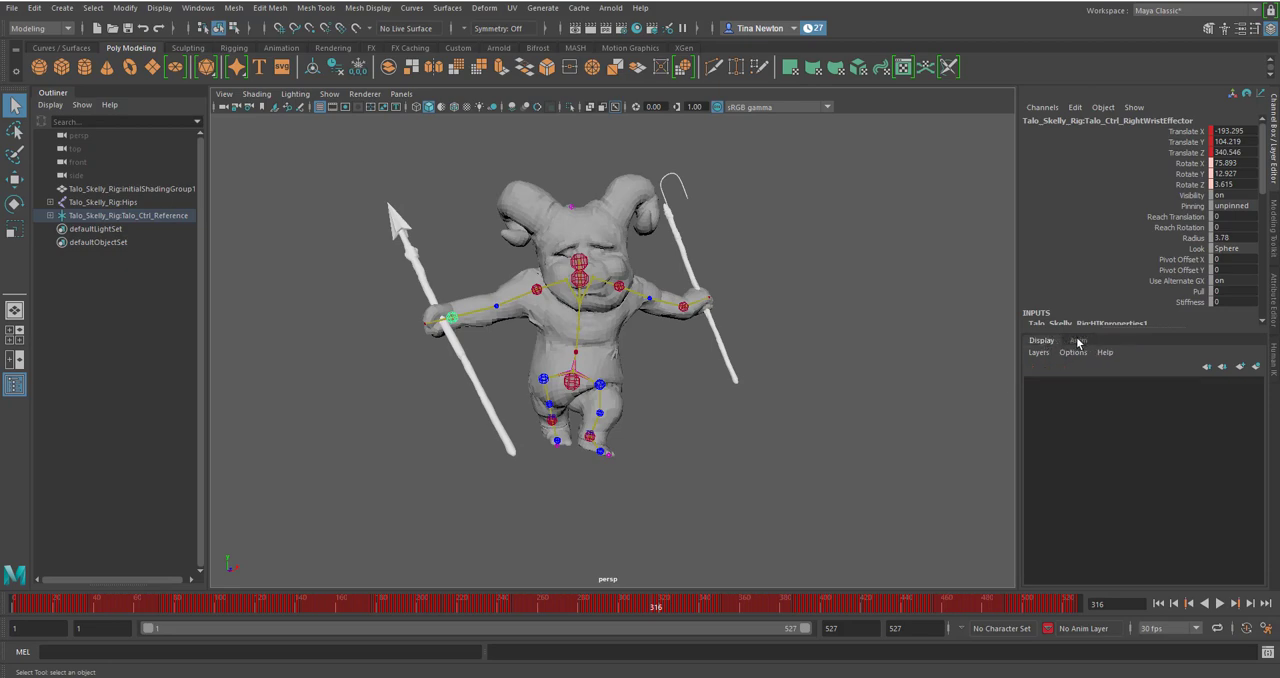
click(1078, 340)
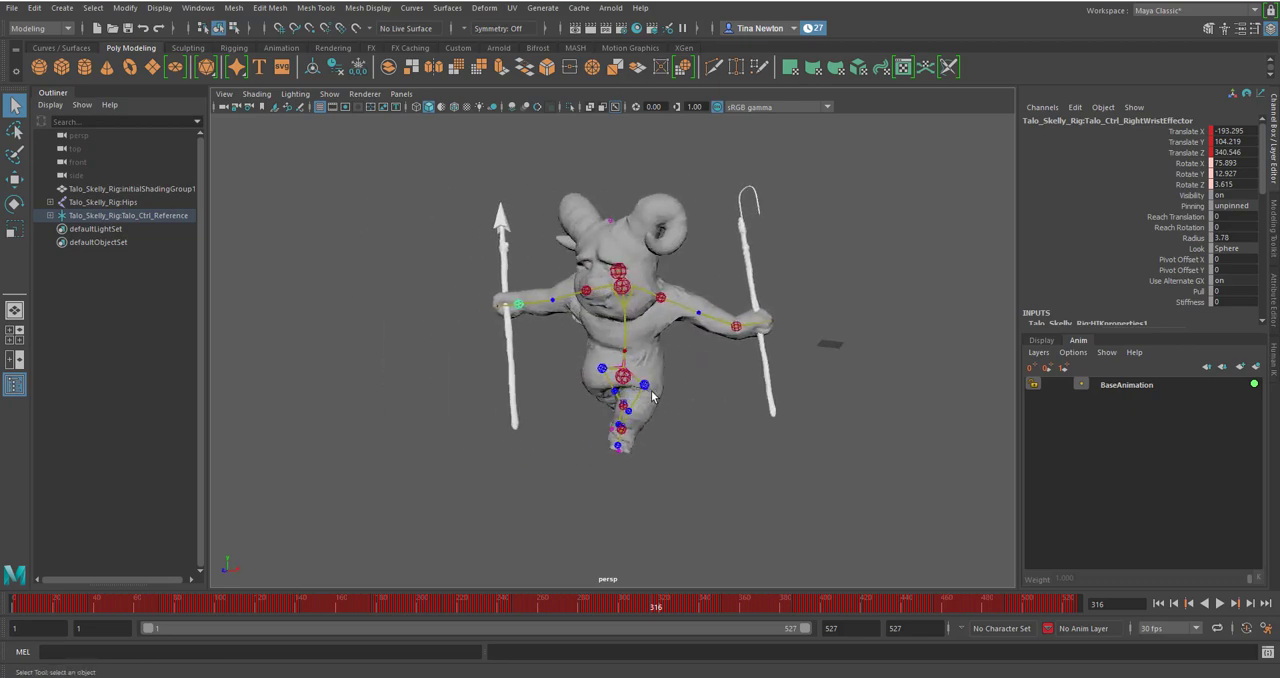
drag(650, 396, 680, 280)
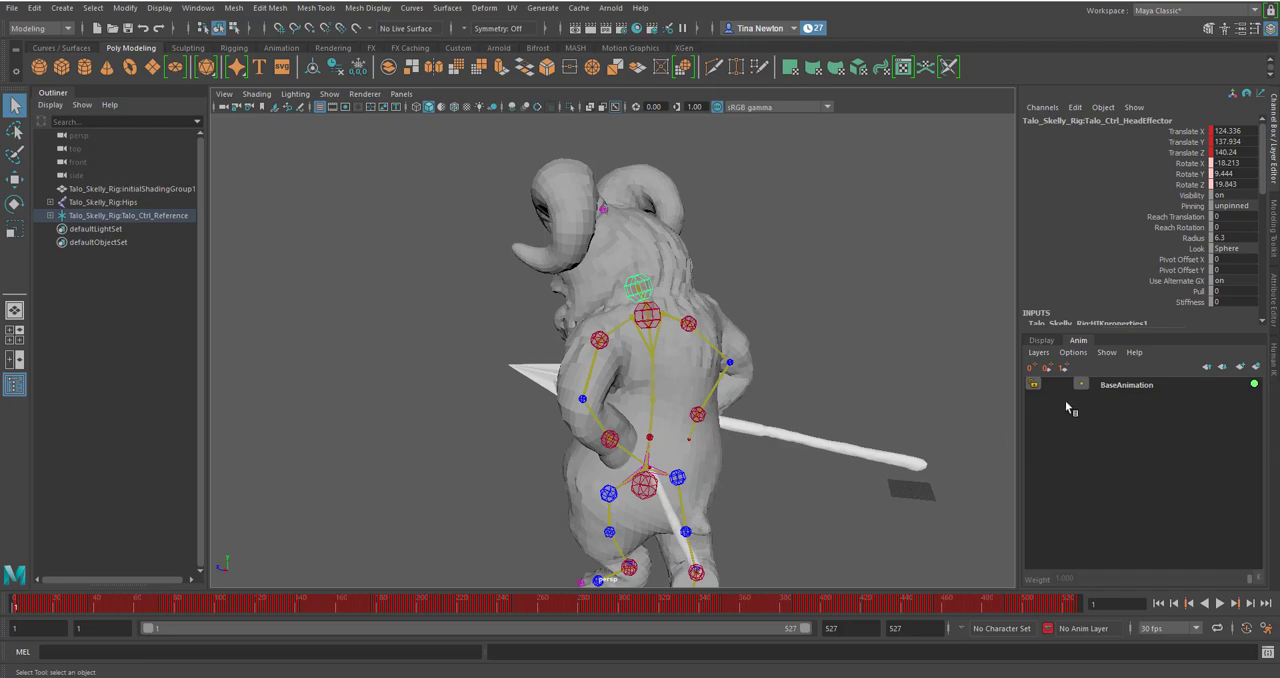
mouse_move(1072, 408)
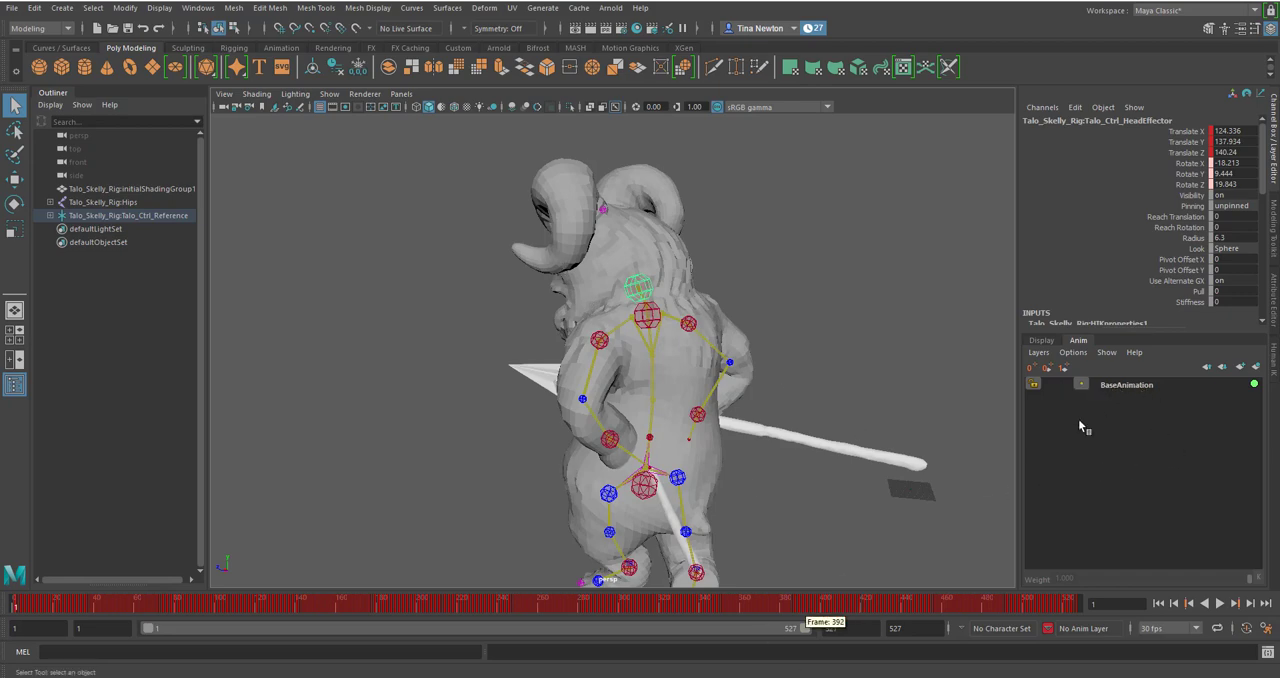
mouse_move(640, 504)
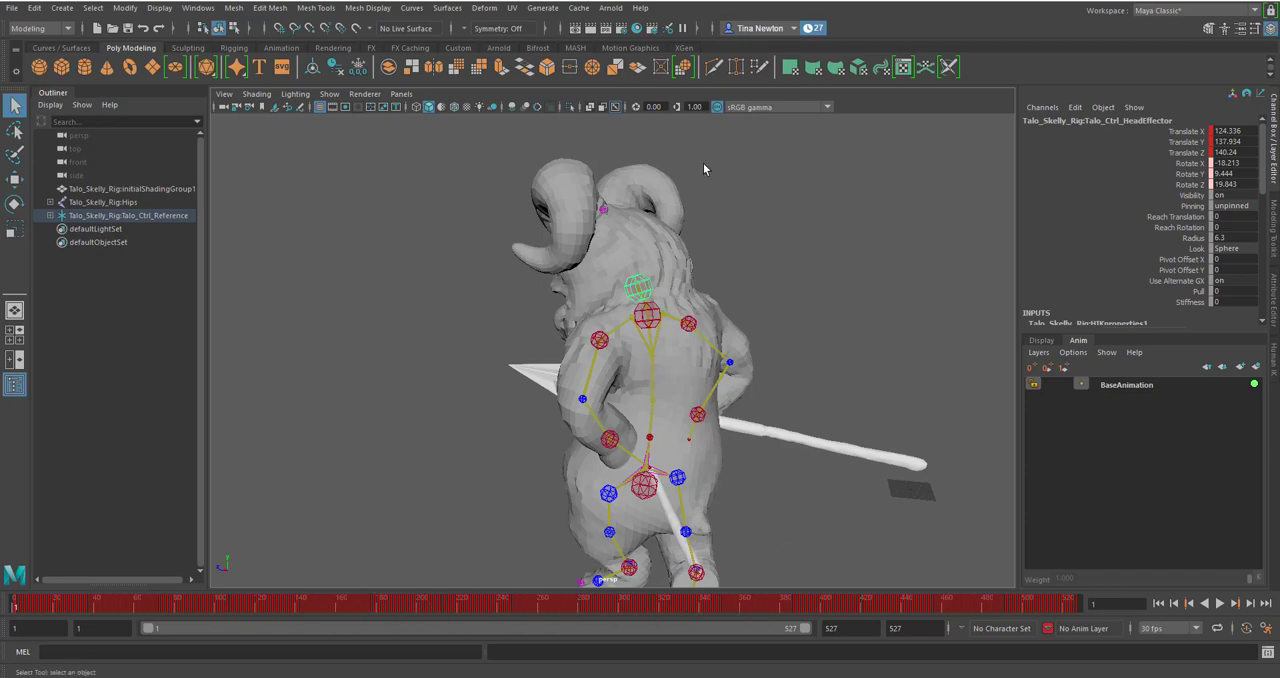
mouse_move(1124, 388)
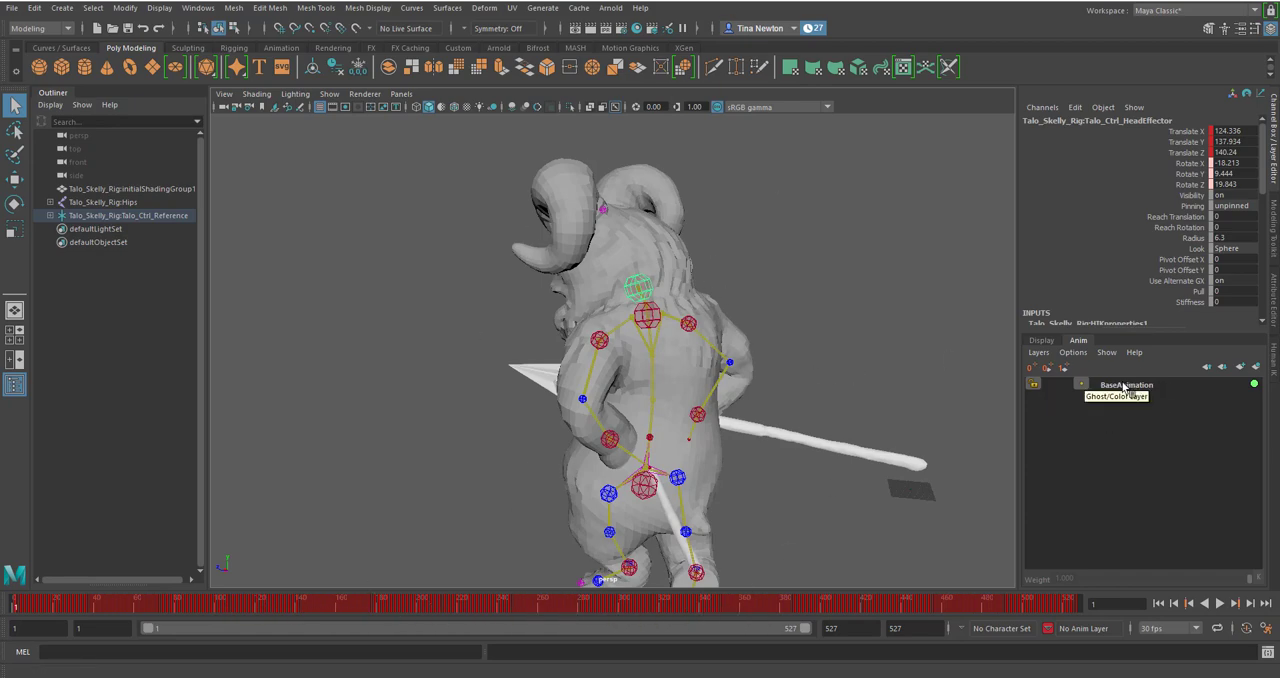
mouse_move(758, 298)
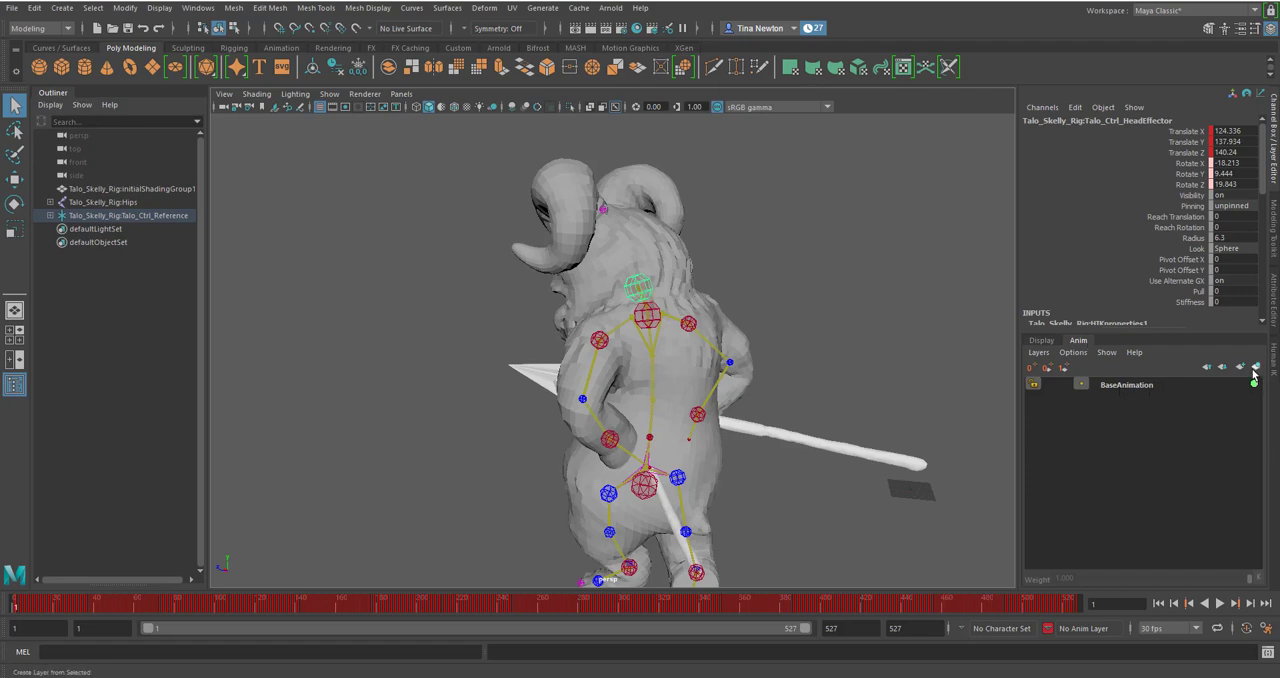
mouse_move(1254, 368)
text(H)
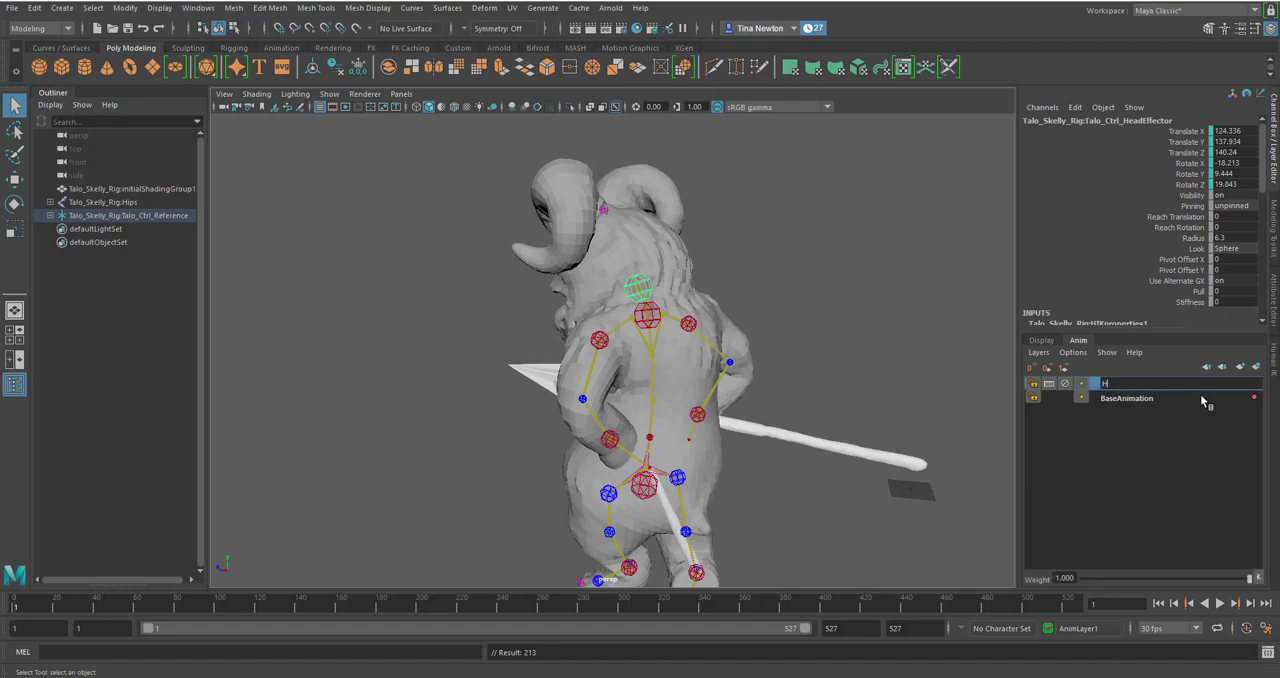
- Rename the new animation layer to Headcorrection
text(eadd)
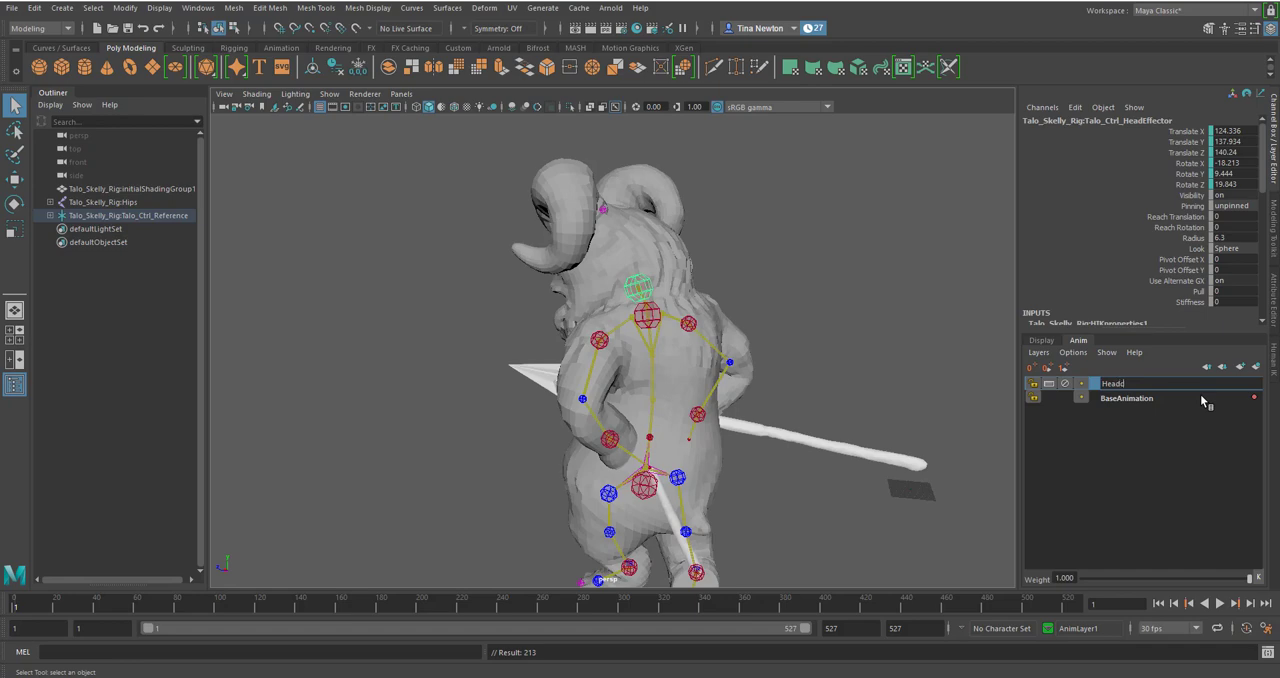
text(correction)
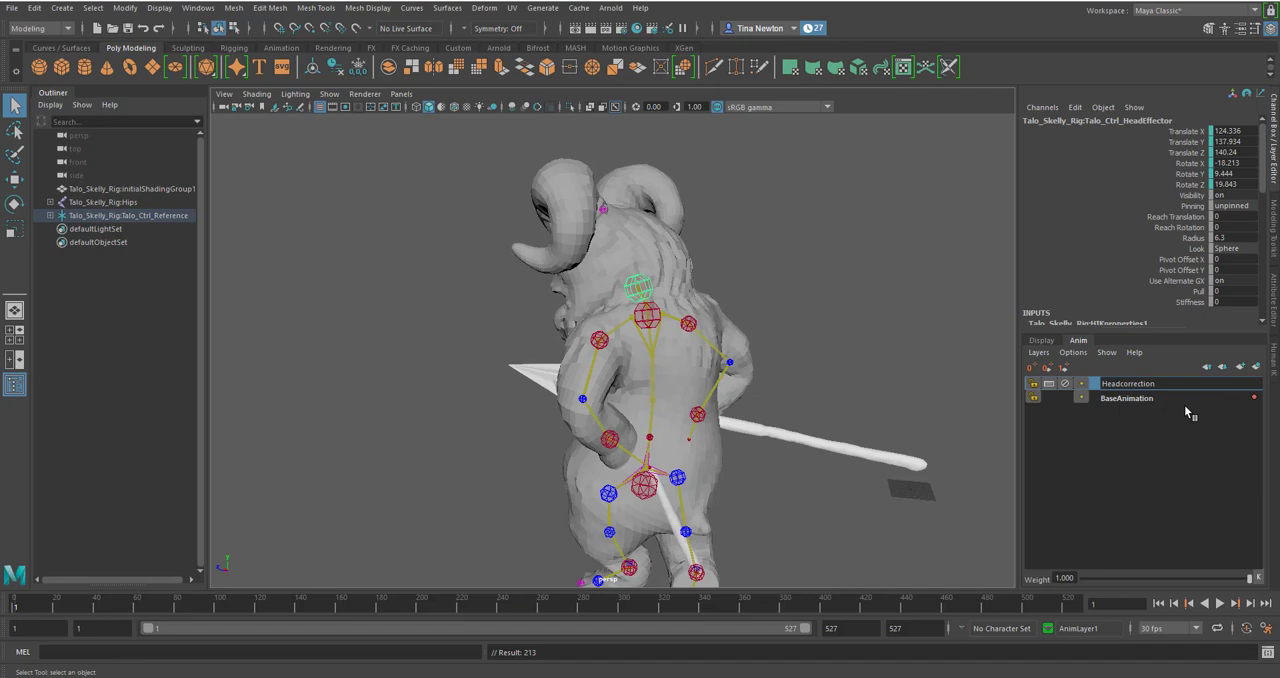
double_click(1128, 384)
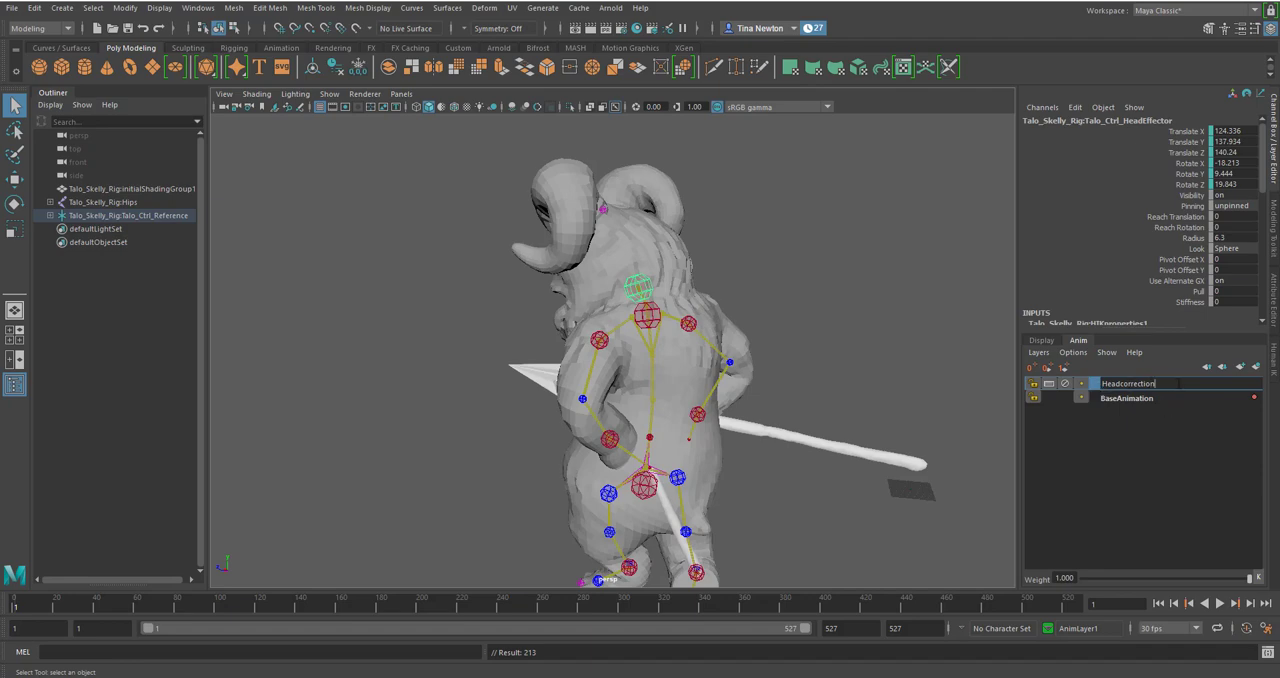
mouse_move(1104, 376)
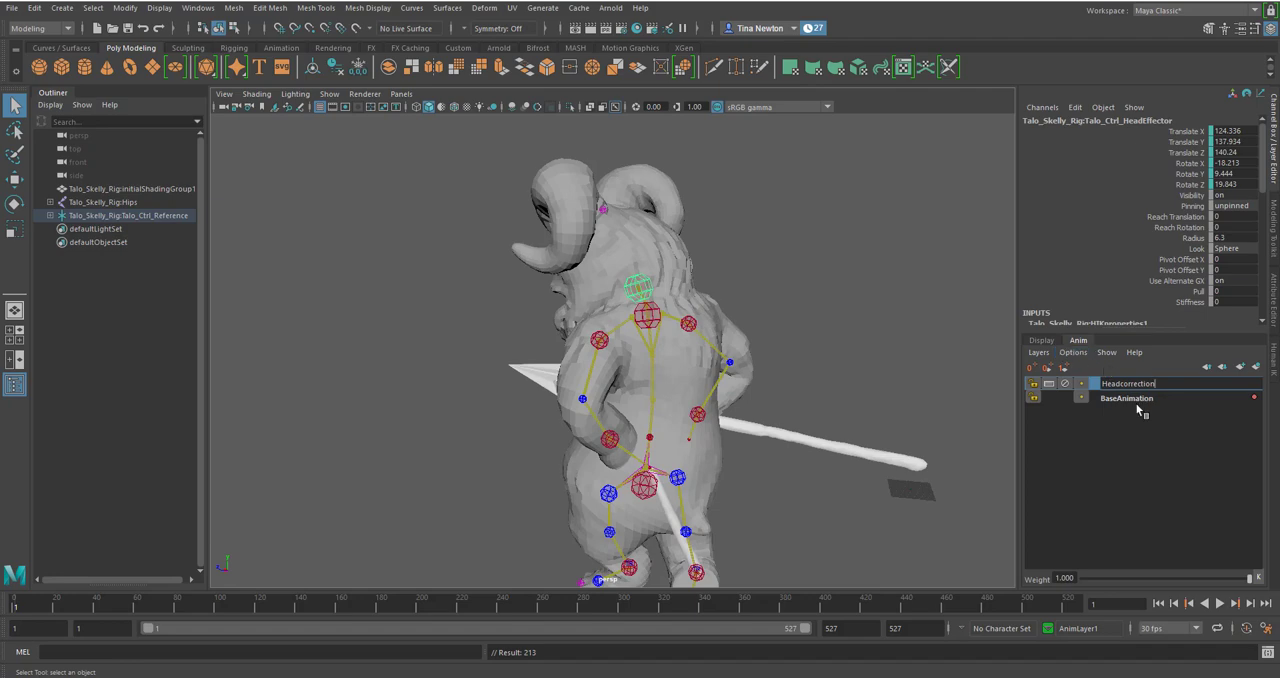
key(enter)
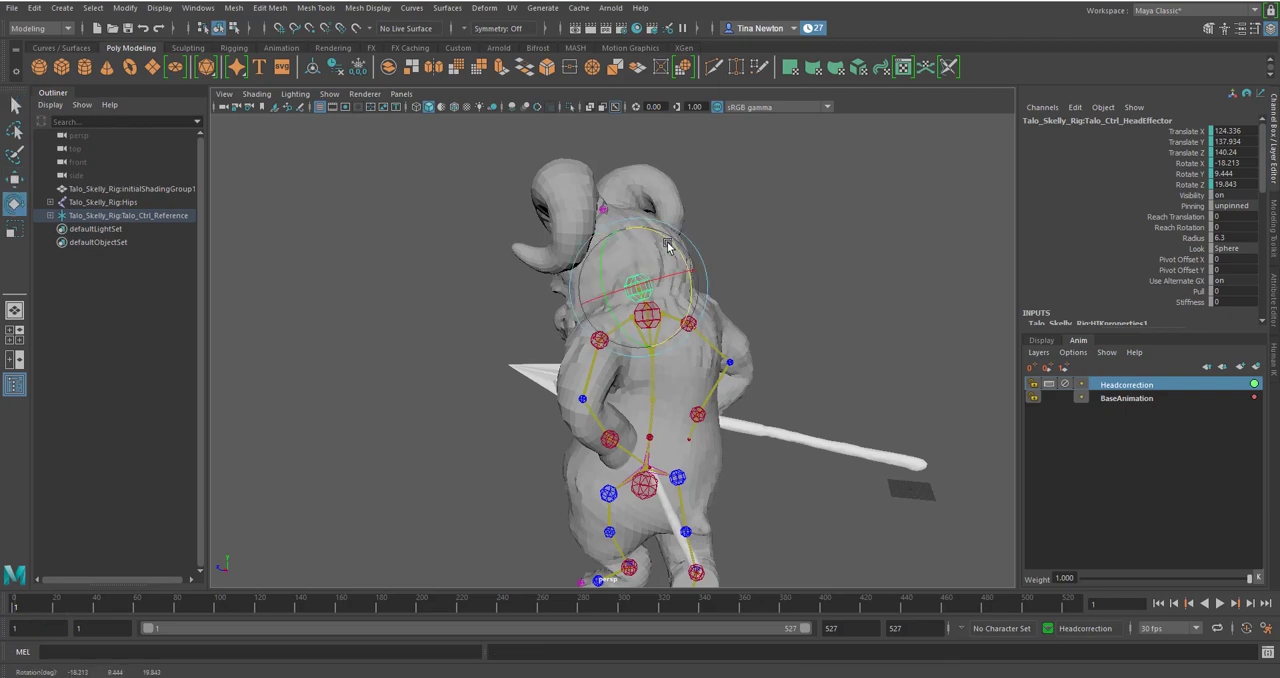
- Rotate the HeadEffector, key the correction in the Animation menu set, and move to a later frame
drag(668, 246, 800, 250)
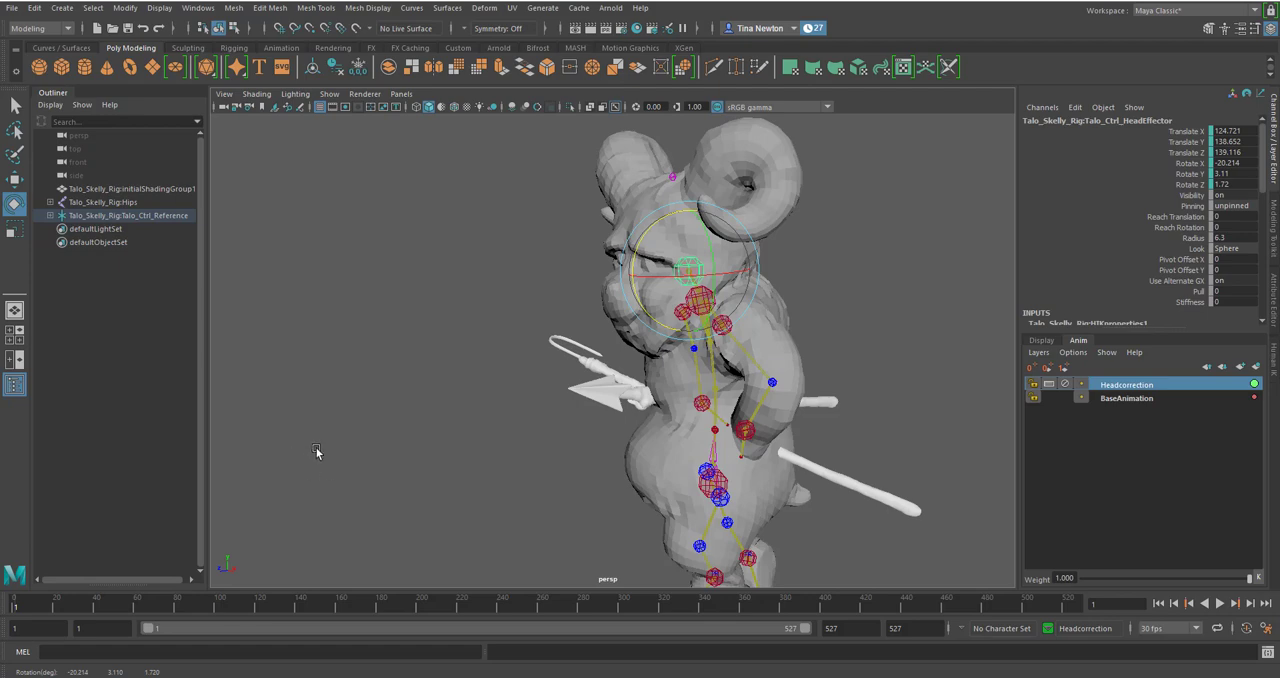
click(38, 28)
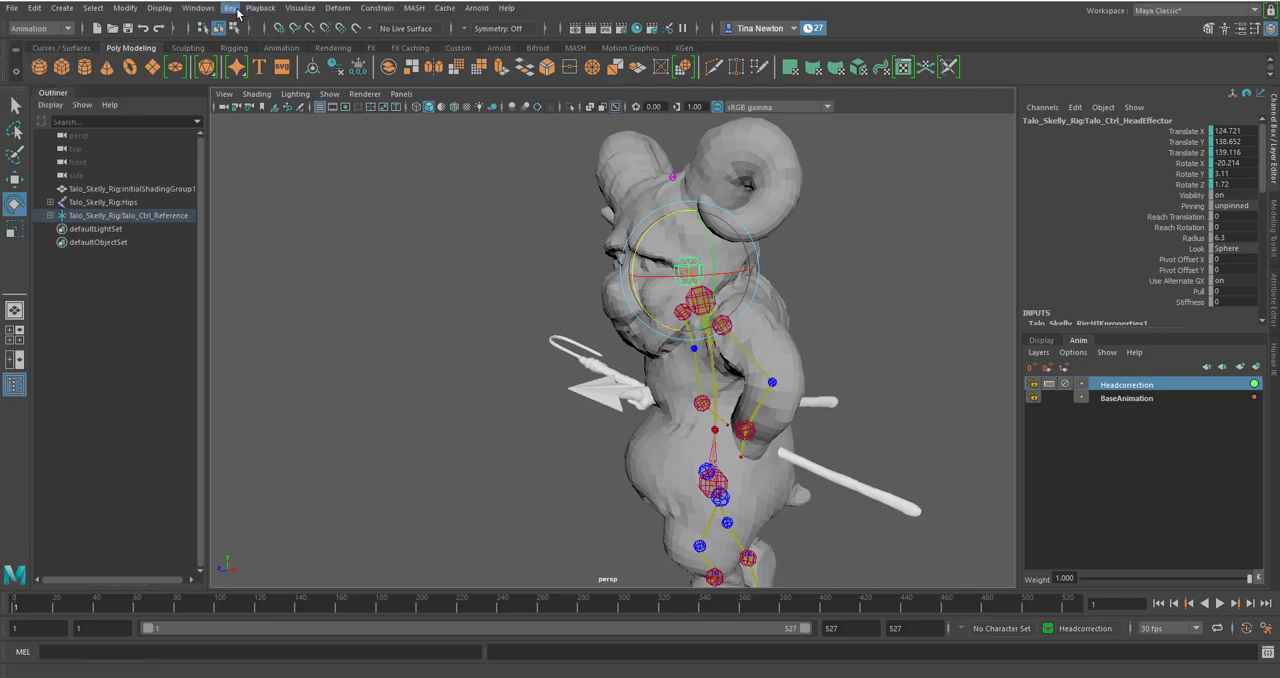
click(230, 8)
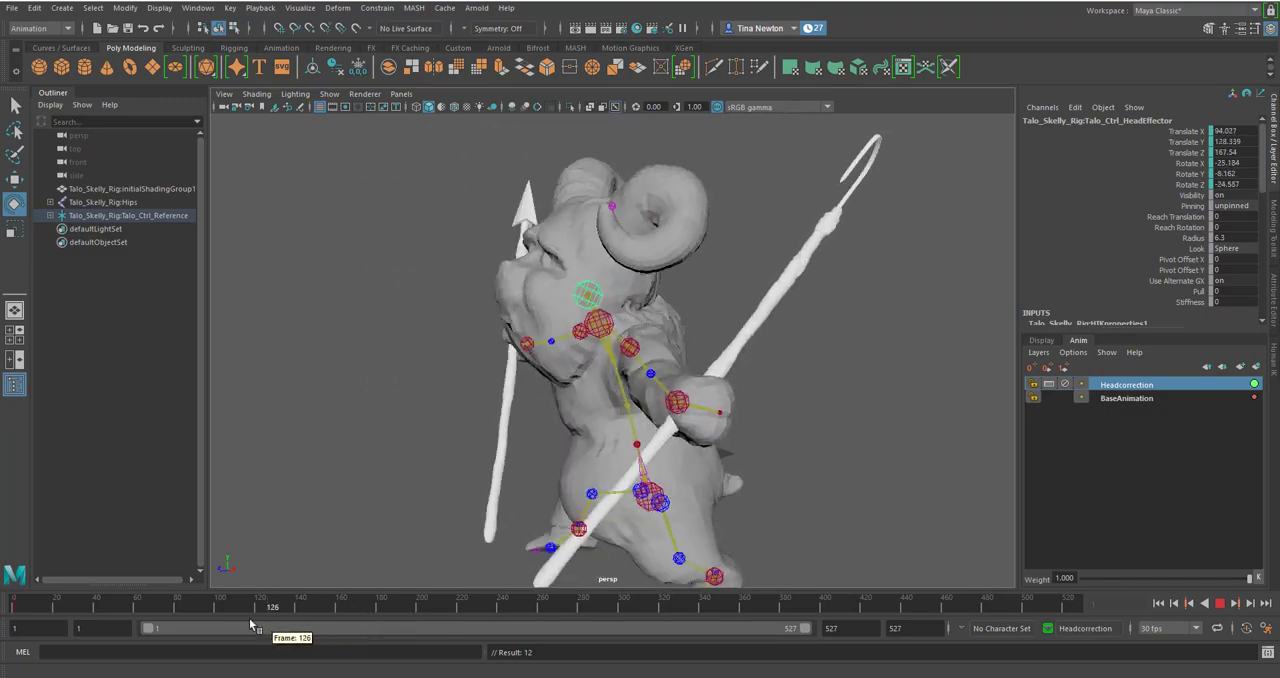
drag(272, 608, 408, 608)
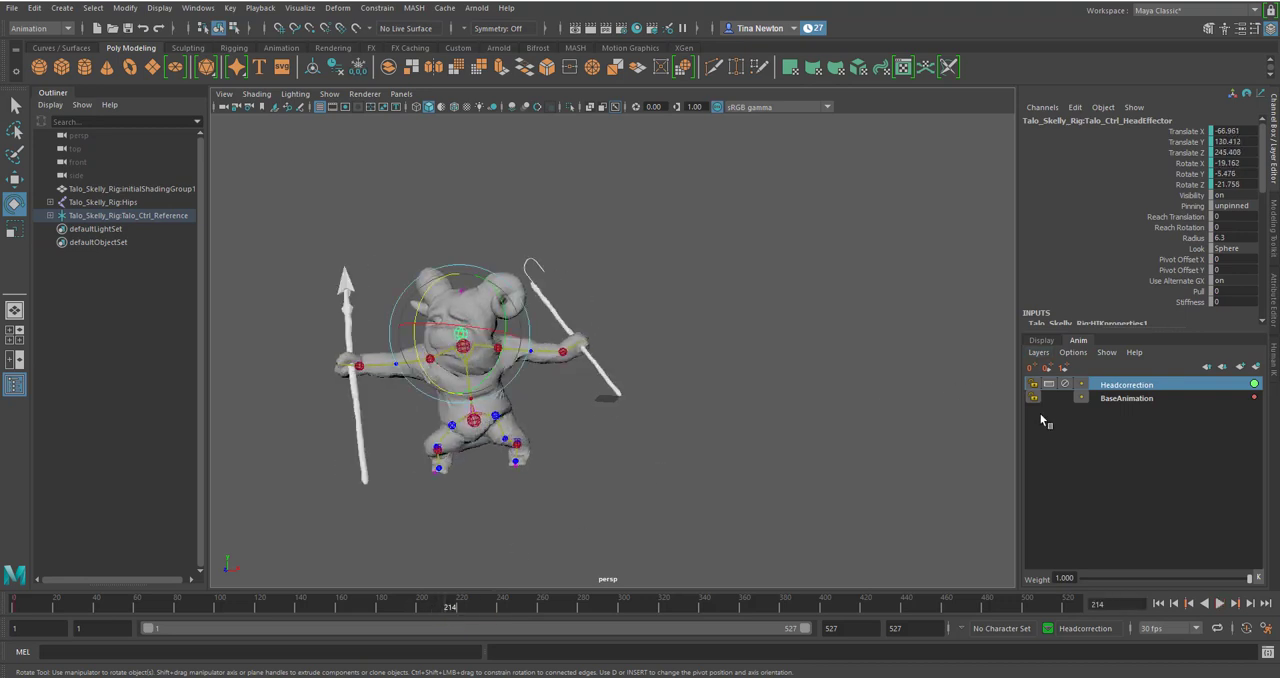
mouse_move(1036, 384)
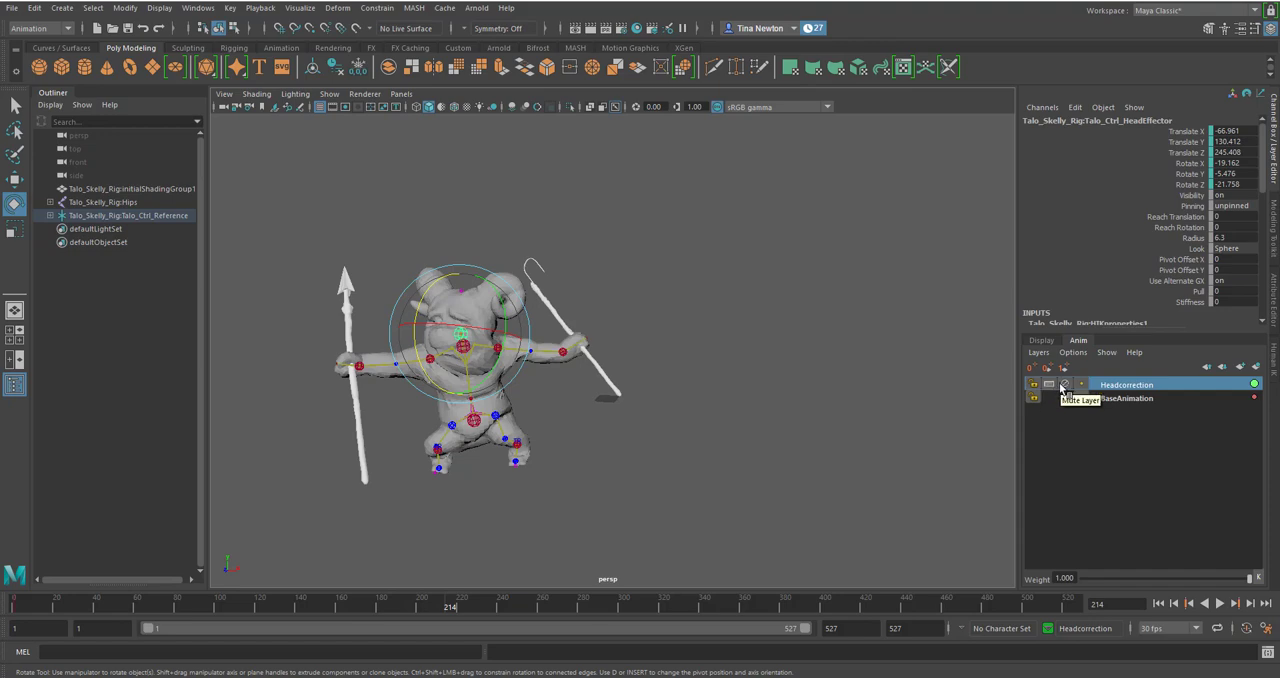
mouse_move(1064, 388)
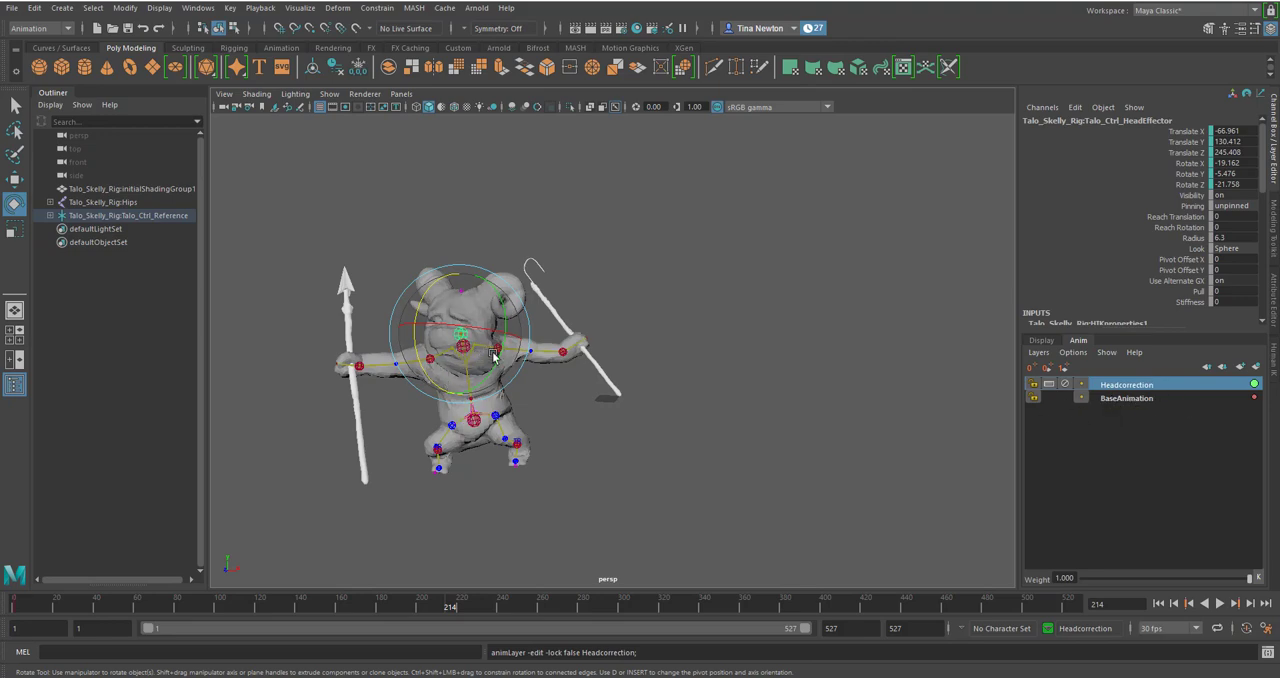
drag(490, 350, 716, 388)
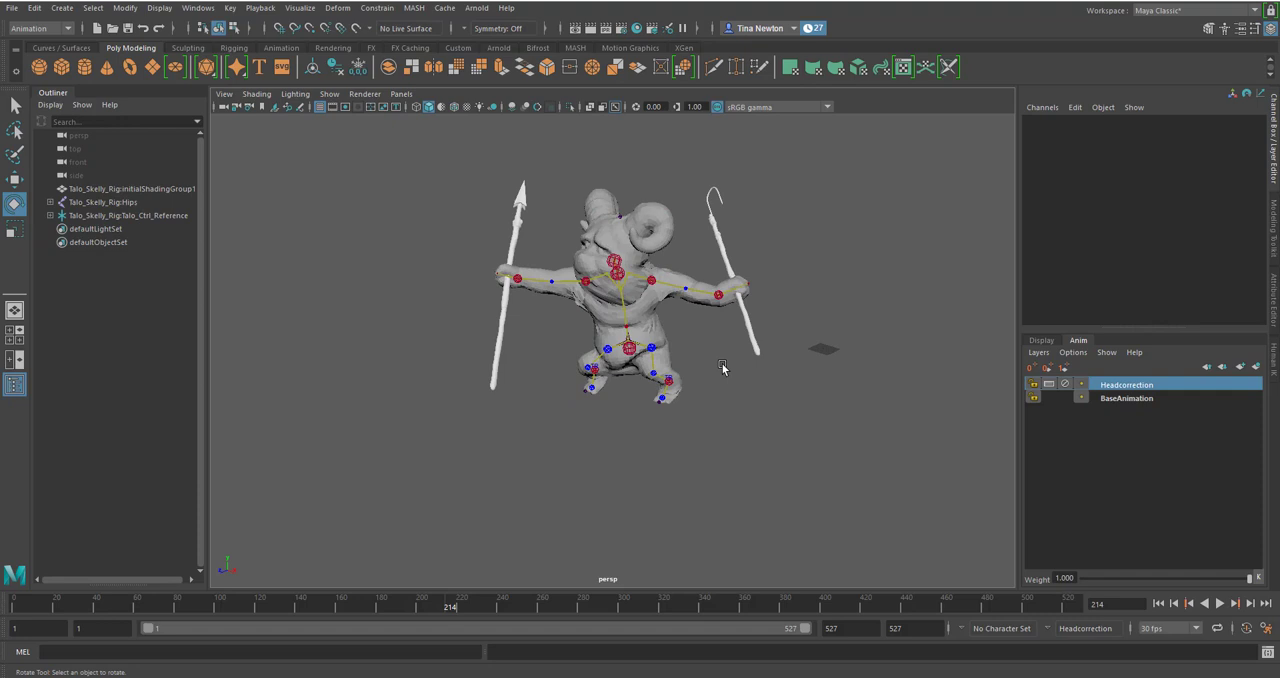
mouse_move(1108, 424)
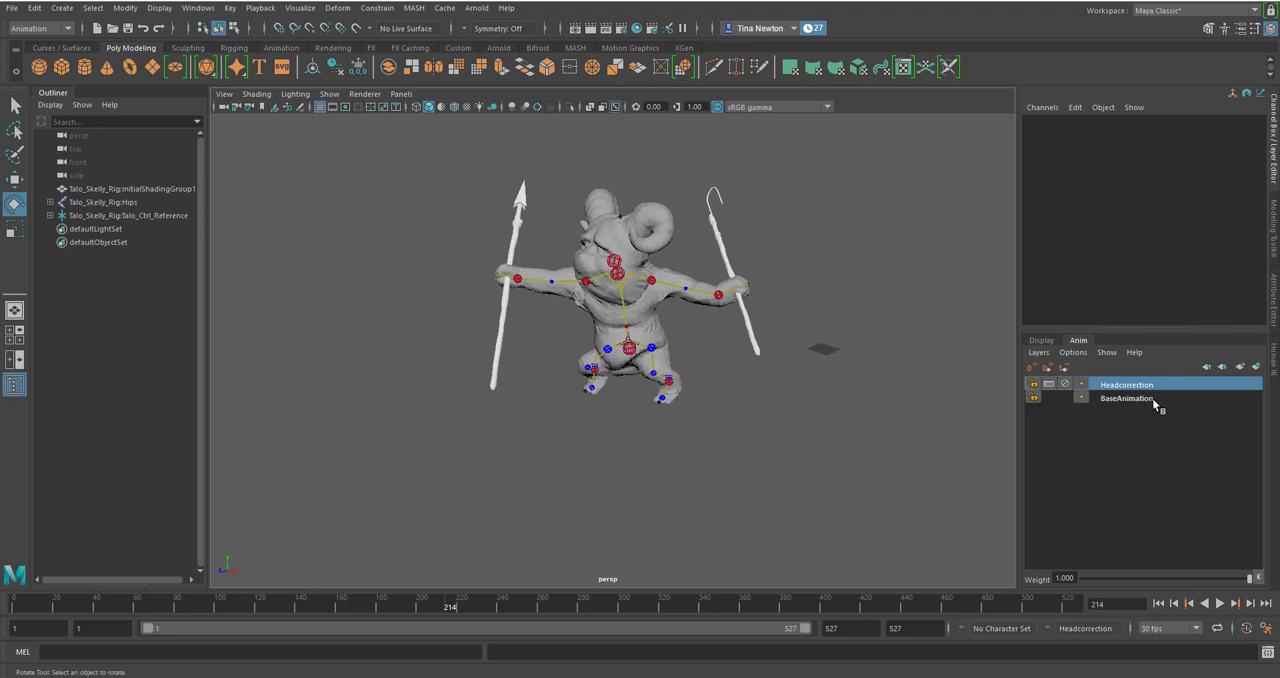
mouse_move(1150, 400)
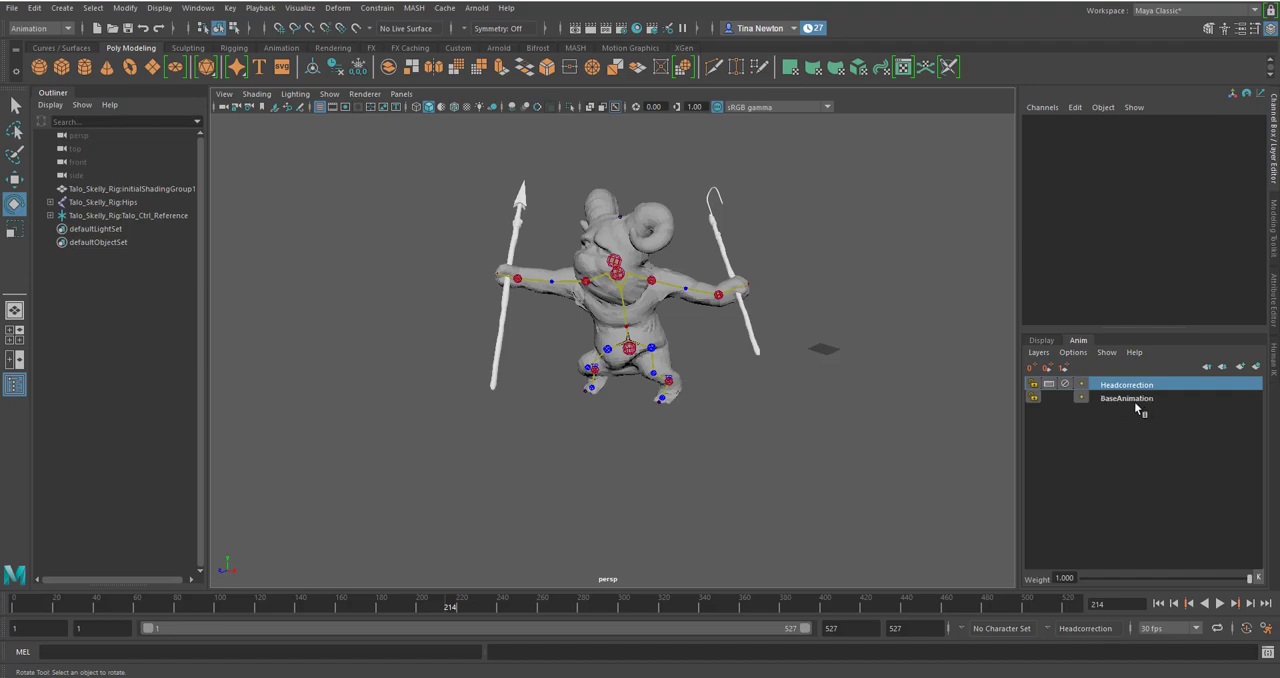
- Merge the Headcorrection and BaseAnimation layers with Merge Layers
click(1126, 384)
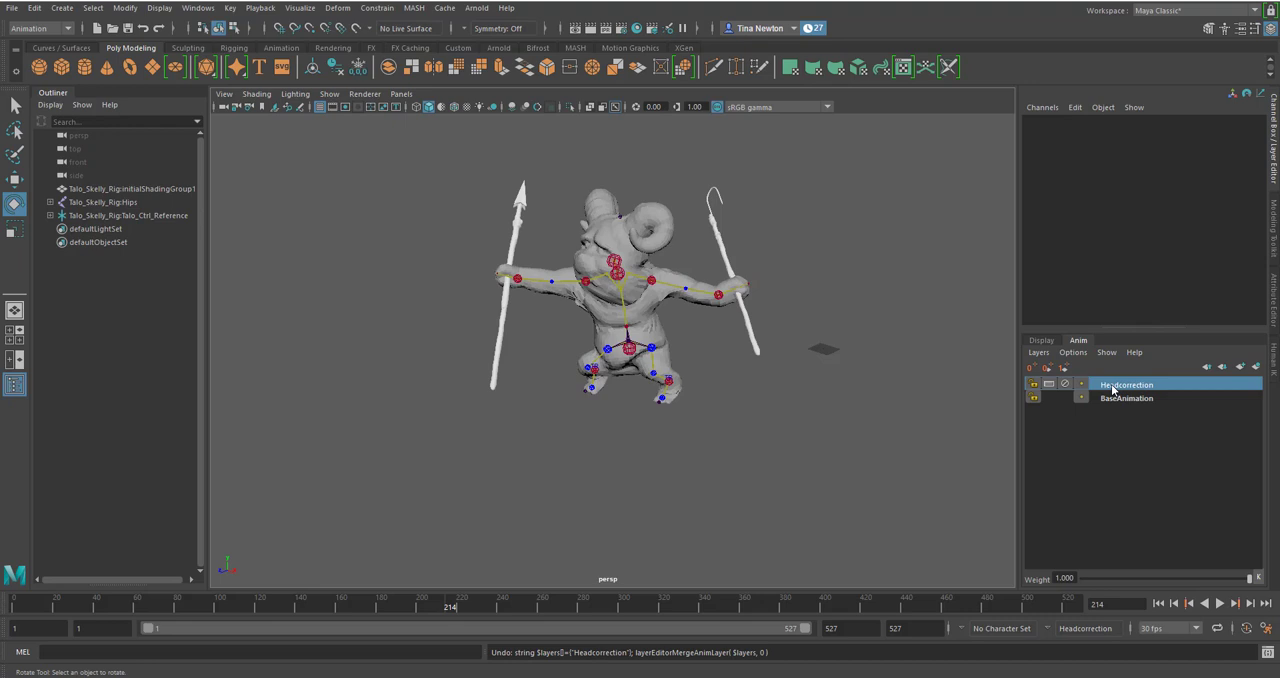
click(1126, 398)
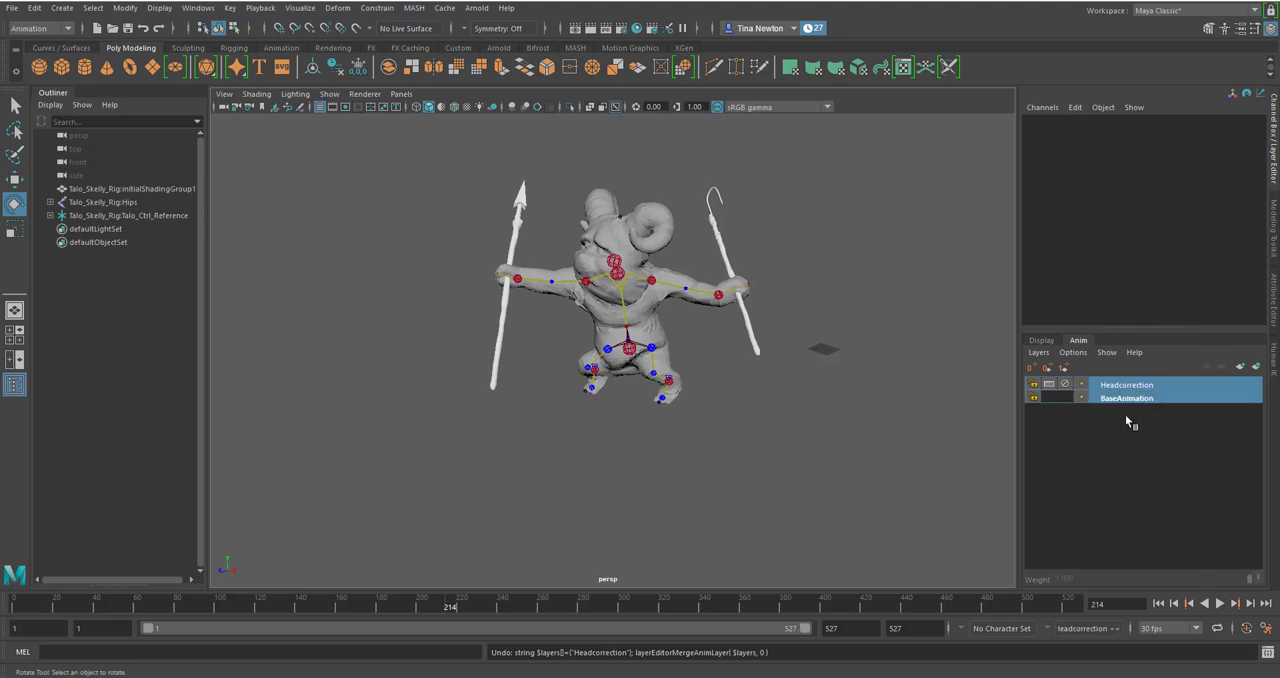
click(1128, 398)
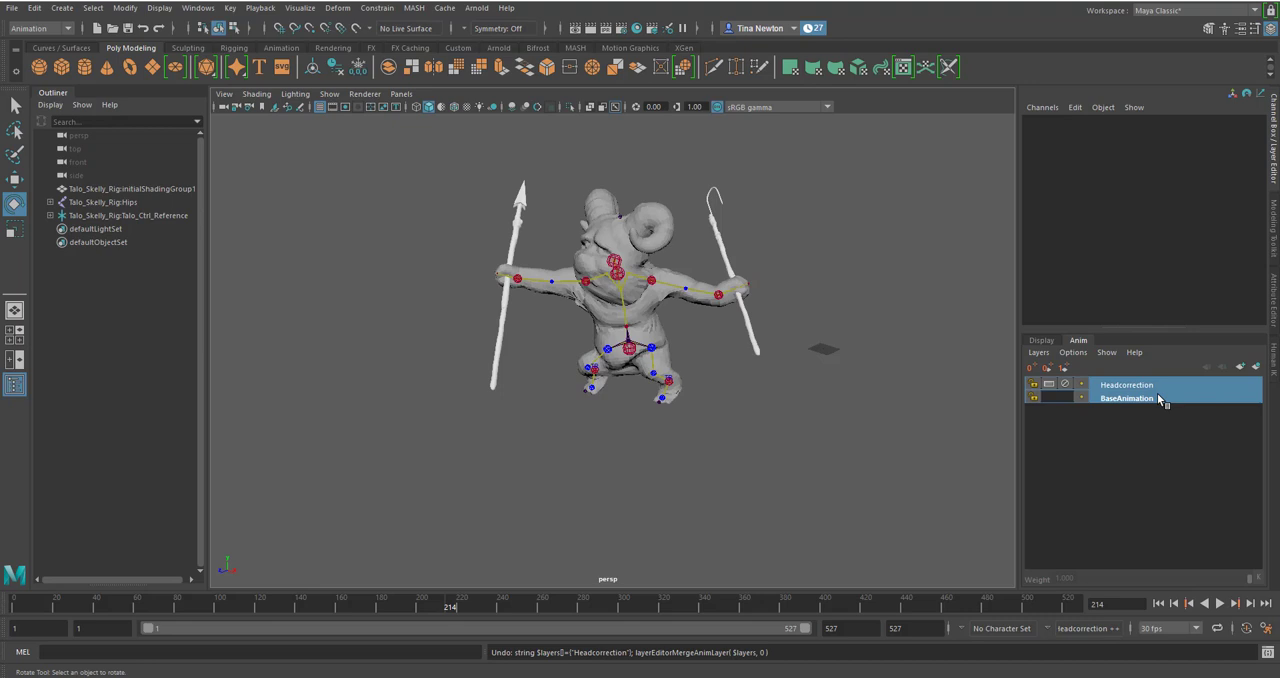
right_click(1128, 398)
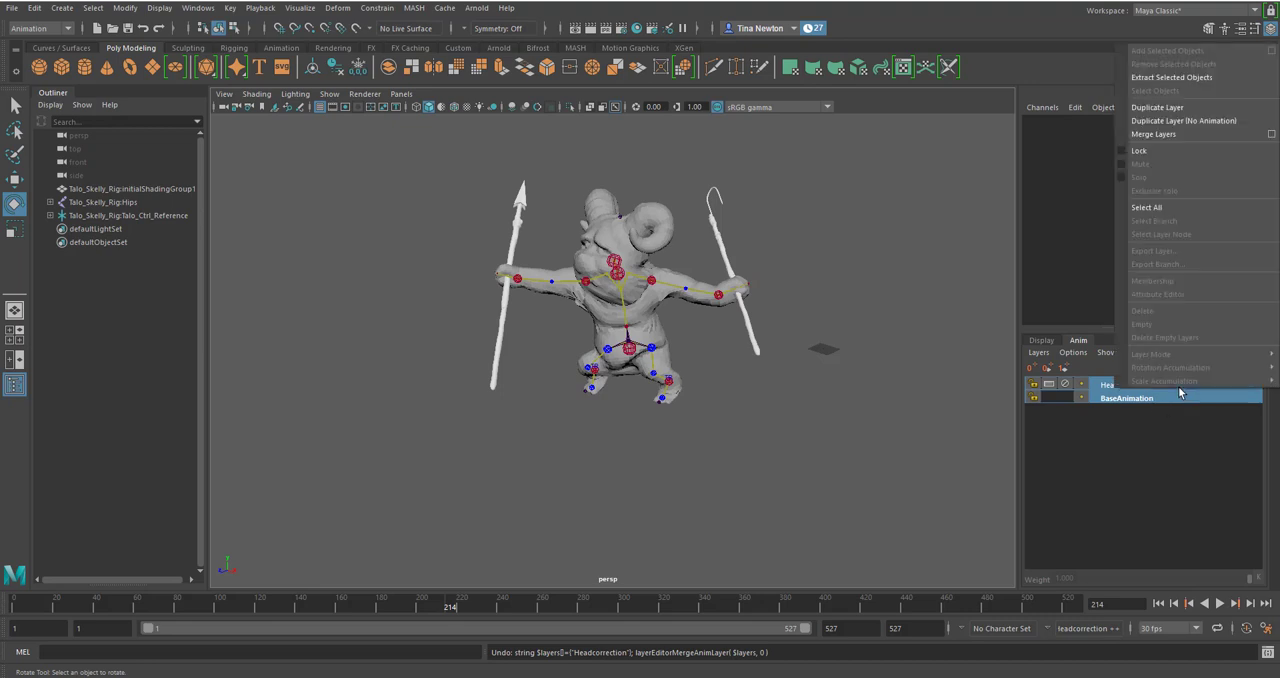
mouse_move(1152, 134)
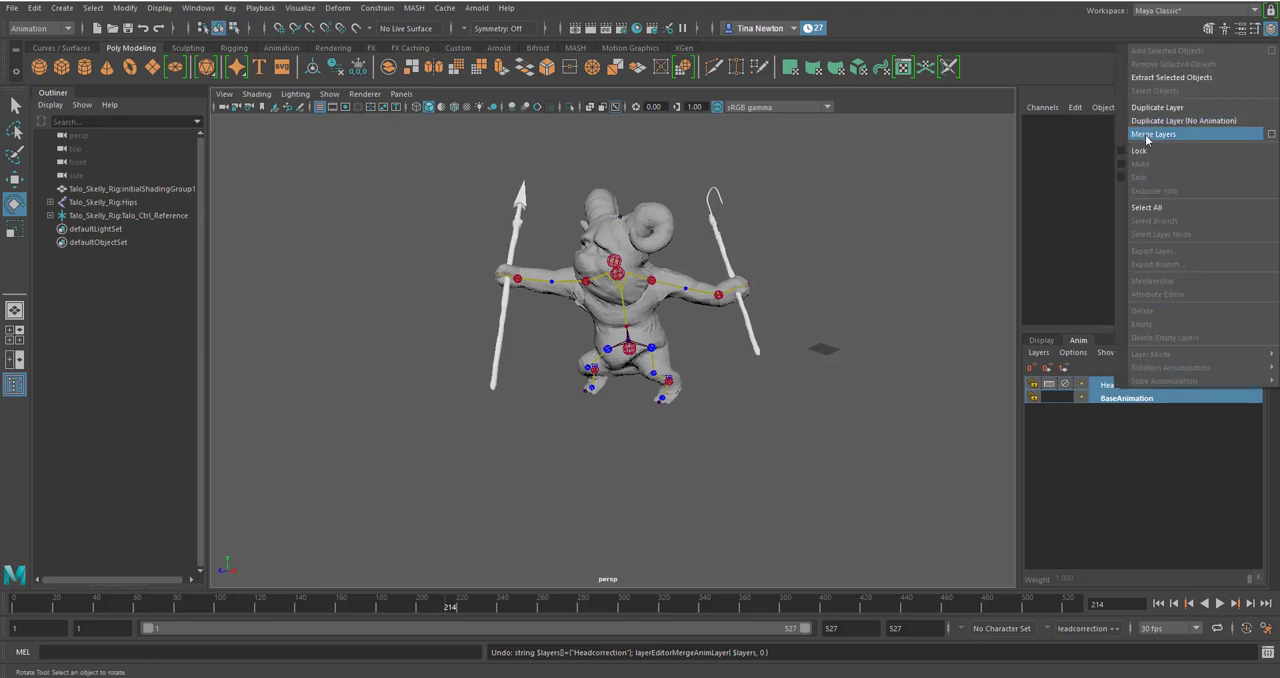
click(1152, 134)
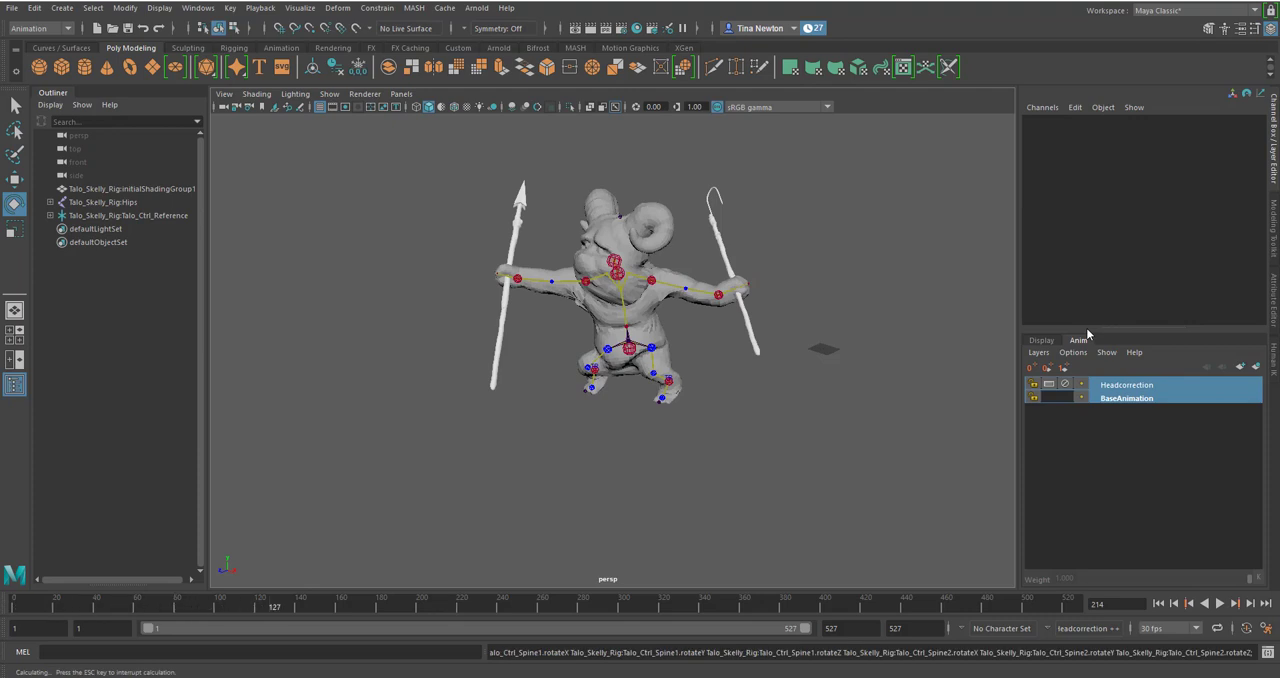
- Scrub through frames on the time slider to check the merged animation
click(380, 608)
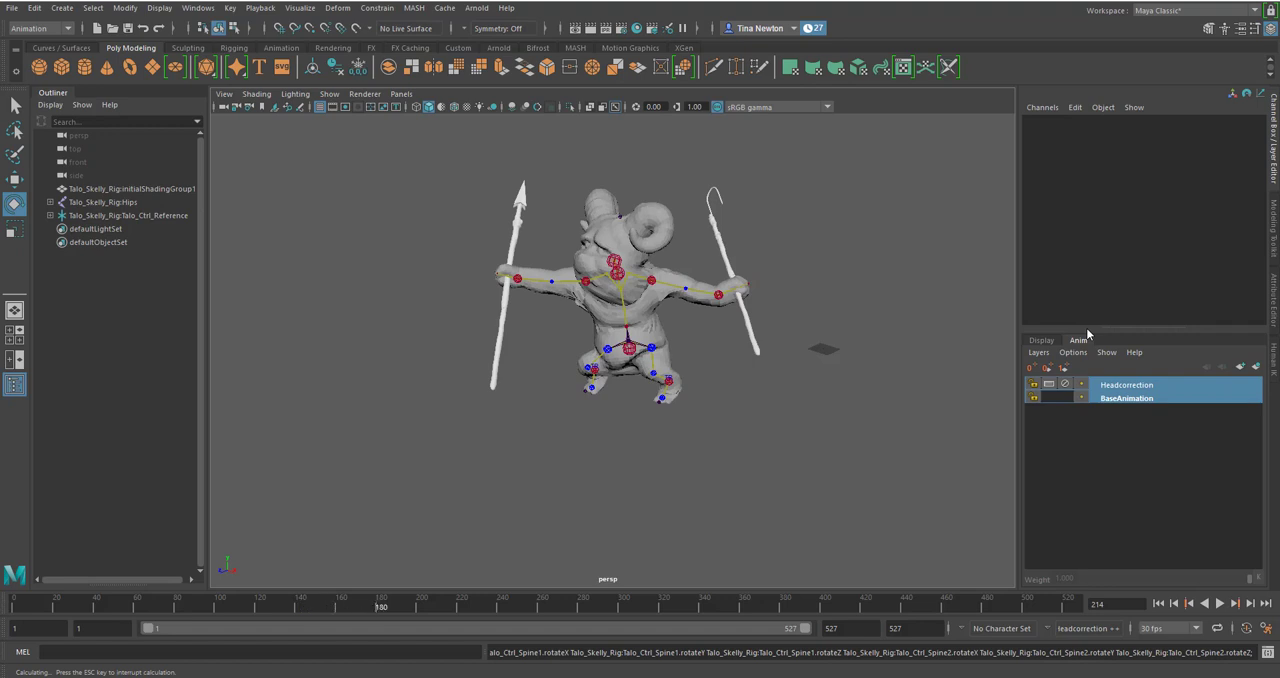
click(478, 608)
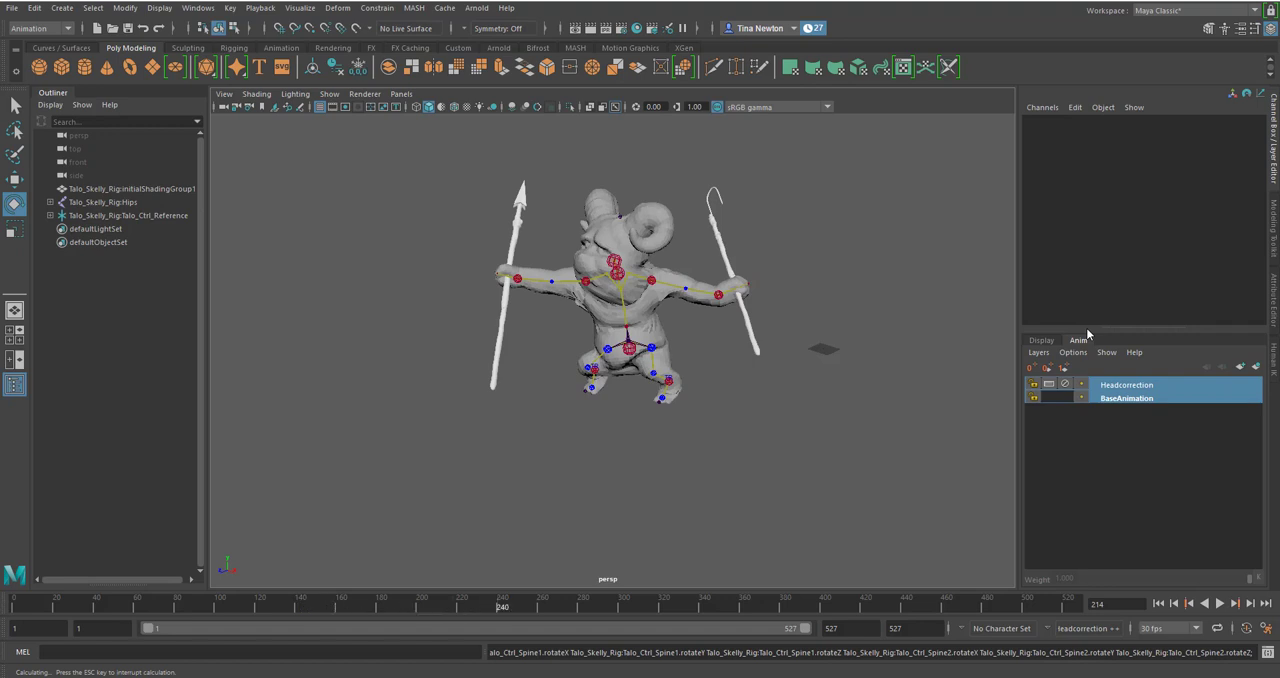
click(608, 608)
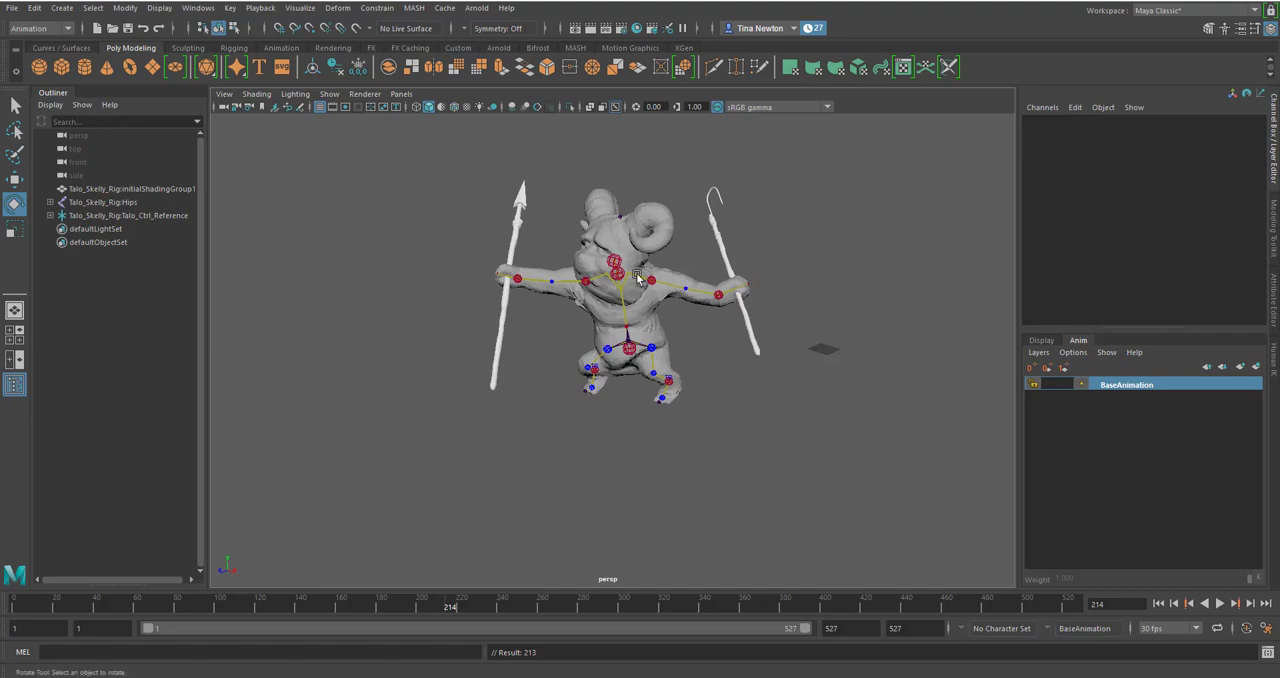
mouse_move(704, 308)
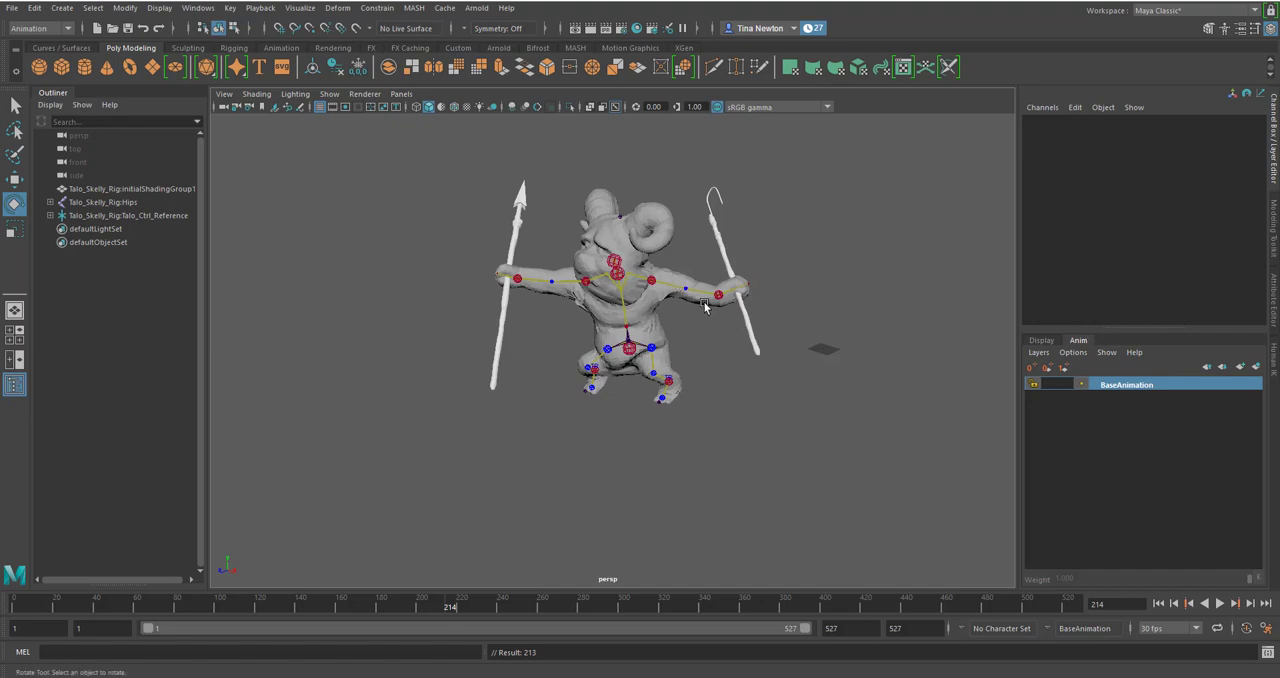